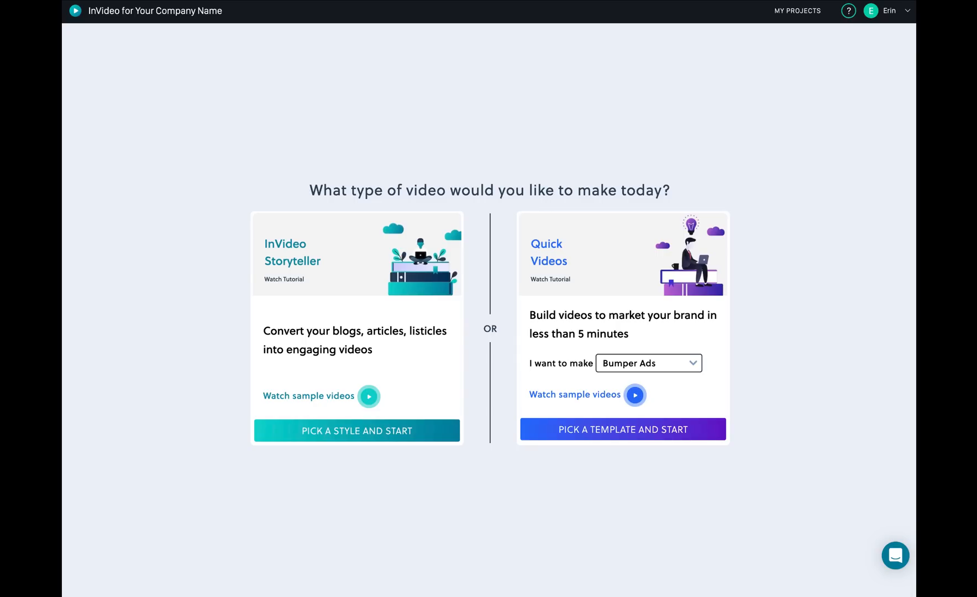
pyautogui.moveTo(815, 74)
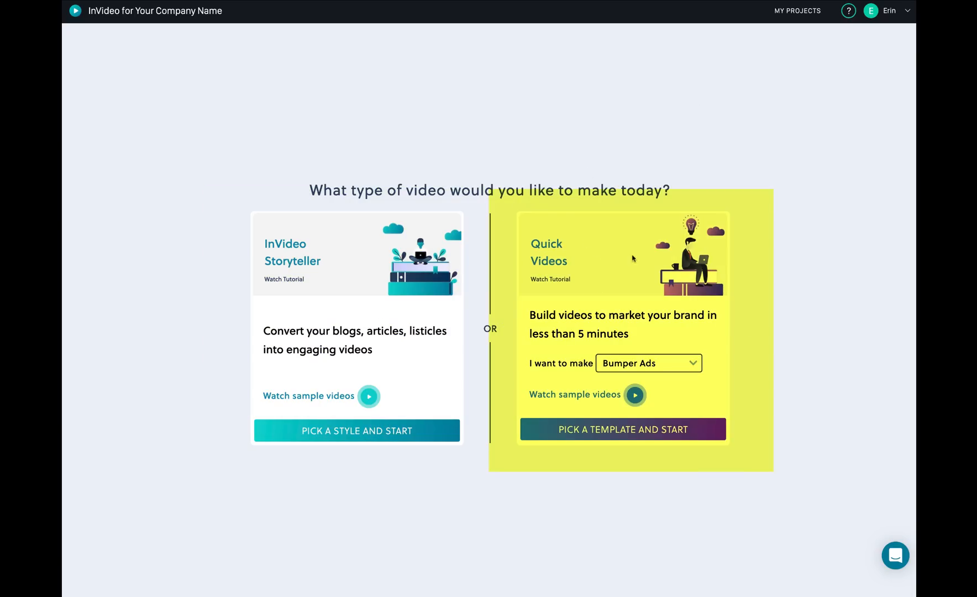
pyautogui.moveTo(353, 396)
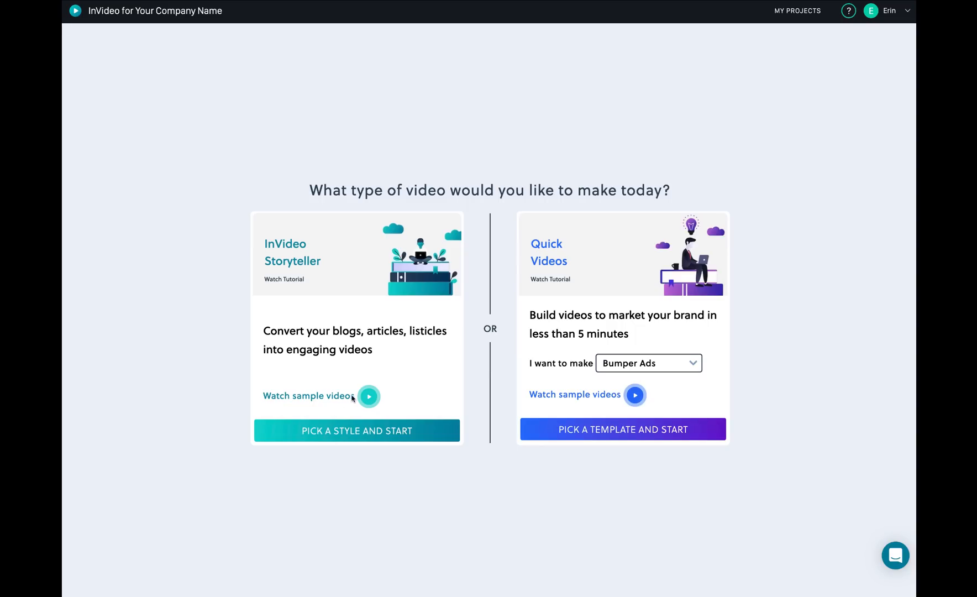
pyautogui.moveTo(368, 397)
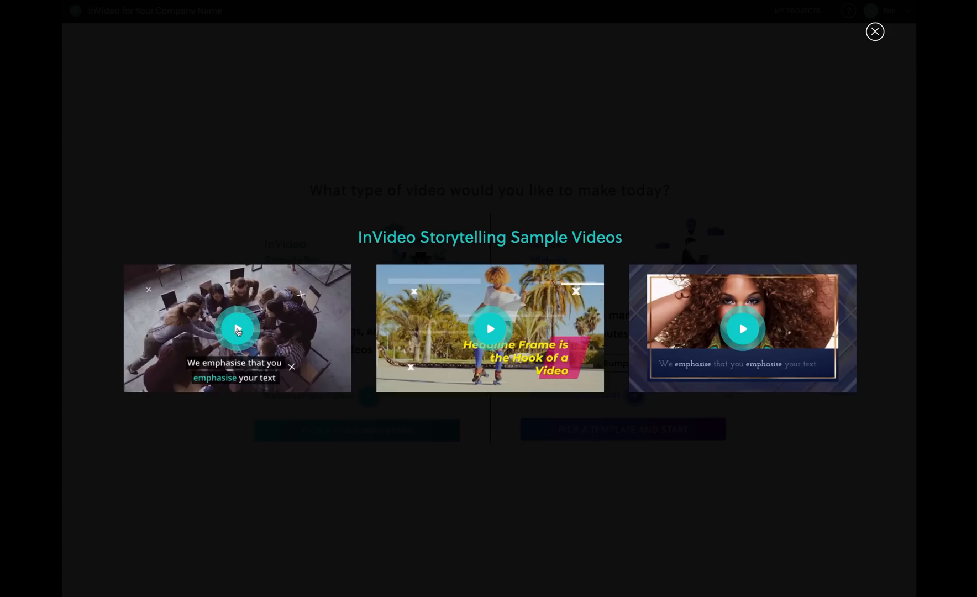
# Step: Preview the storytelling samples, switch the quick video type to Video Ads, and preview marketing samples
pyautogui.click(236, 328)
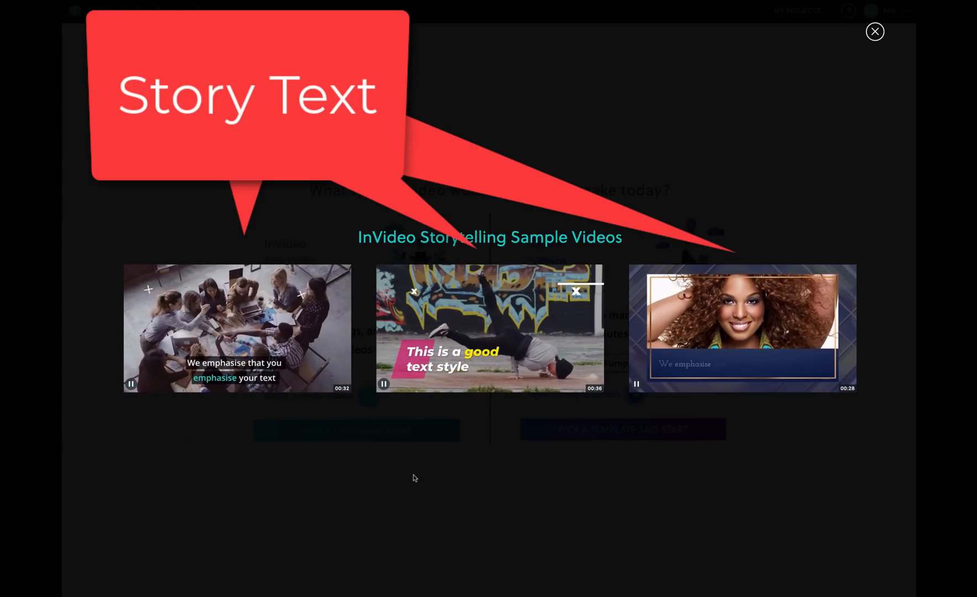
pyautogui.click(874, 32)
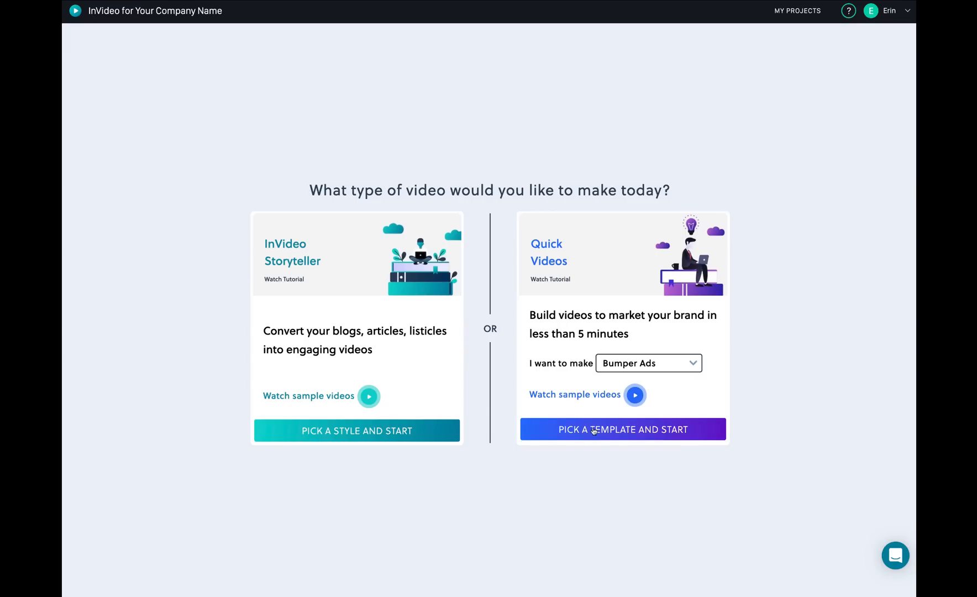
pyautogui.click(646, 362)
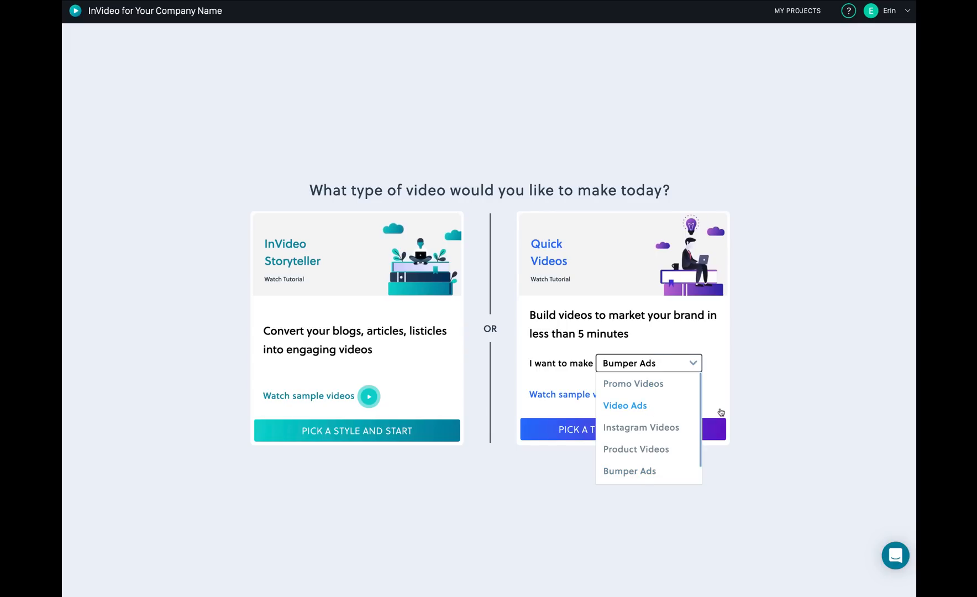
pyautogui.click(562, 393)
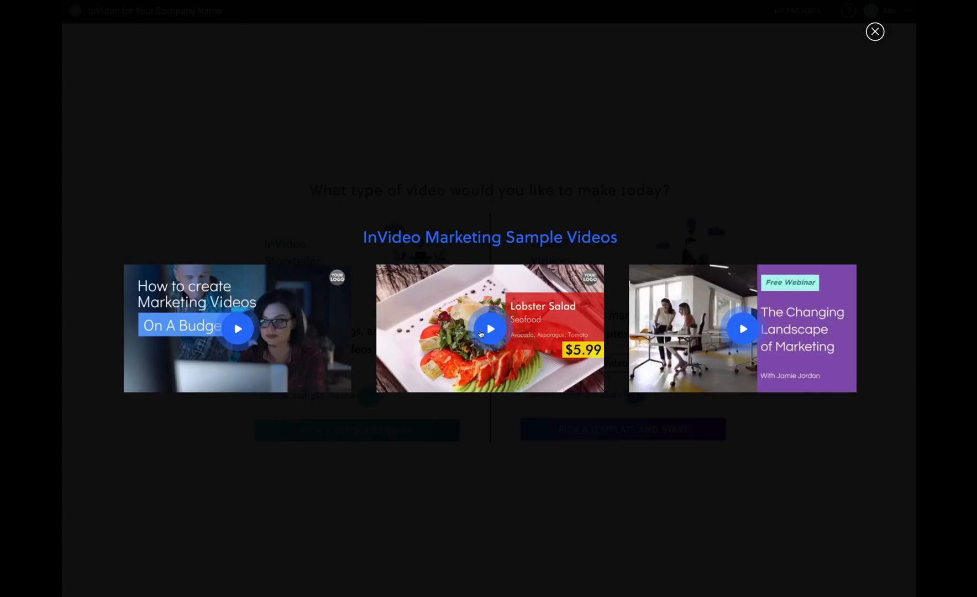
pyautogui.click(489, 328)
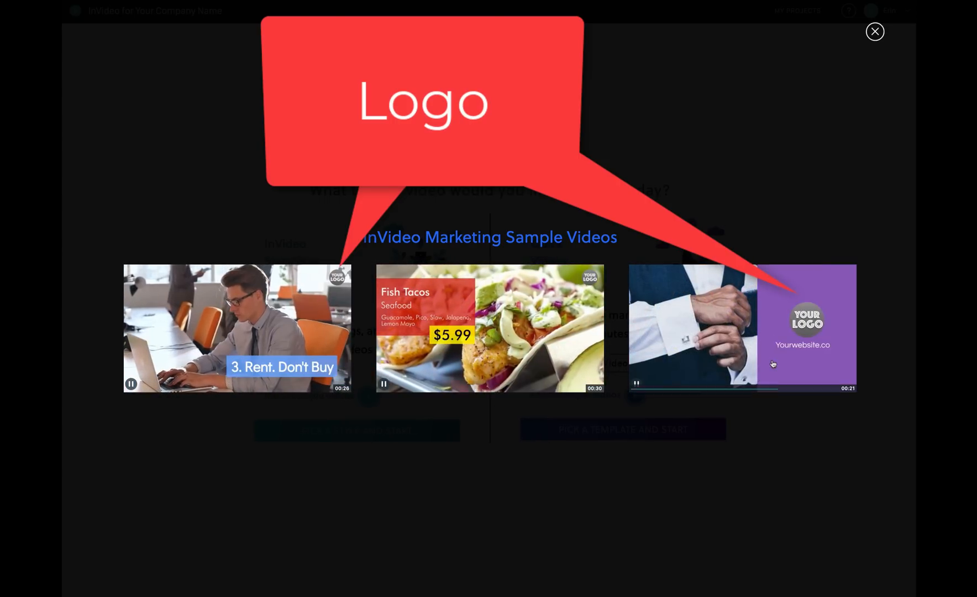
pyautogui.click(873, 31)
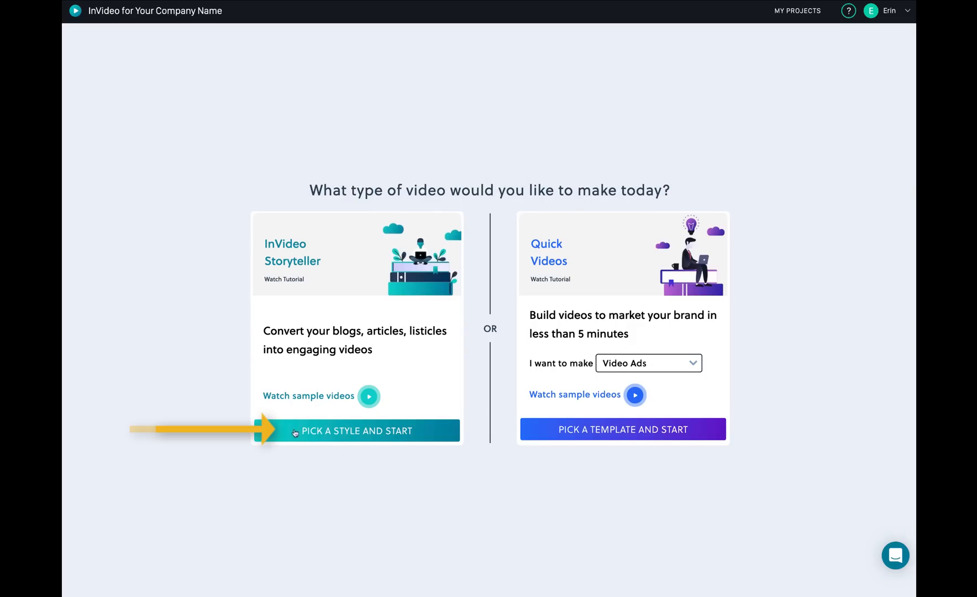
pyautogui.moveTo(379, 368)
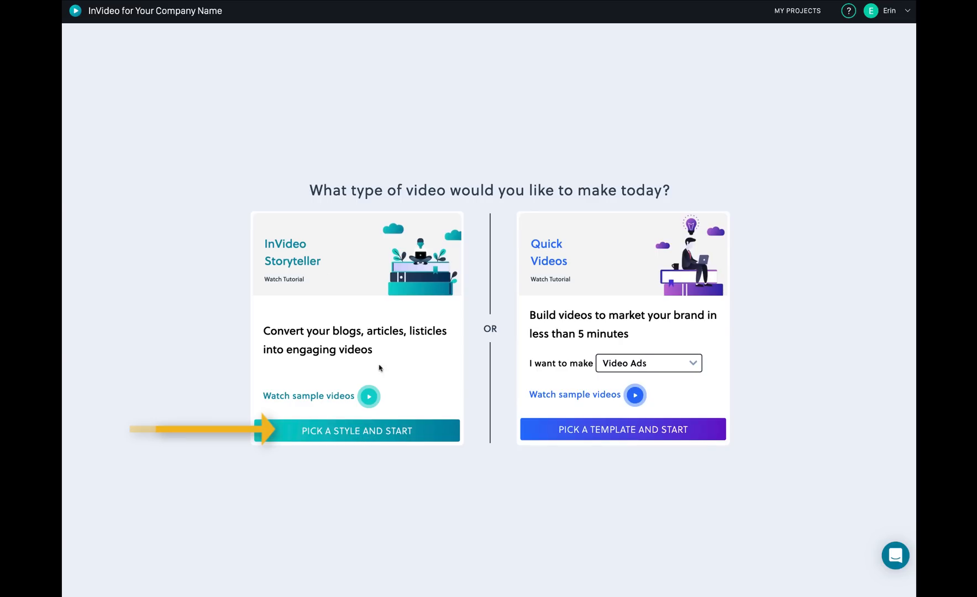
# Step: Start a Storyteller project from the Parallax template in 16:9 after trying the 1:1 preview
pyautogui.click(357, 439)
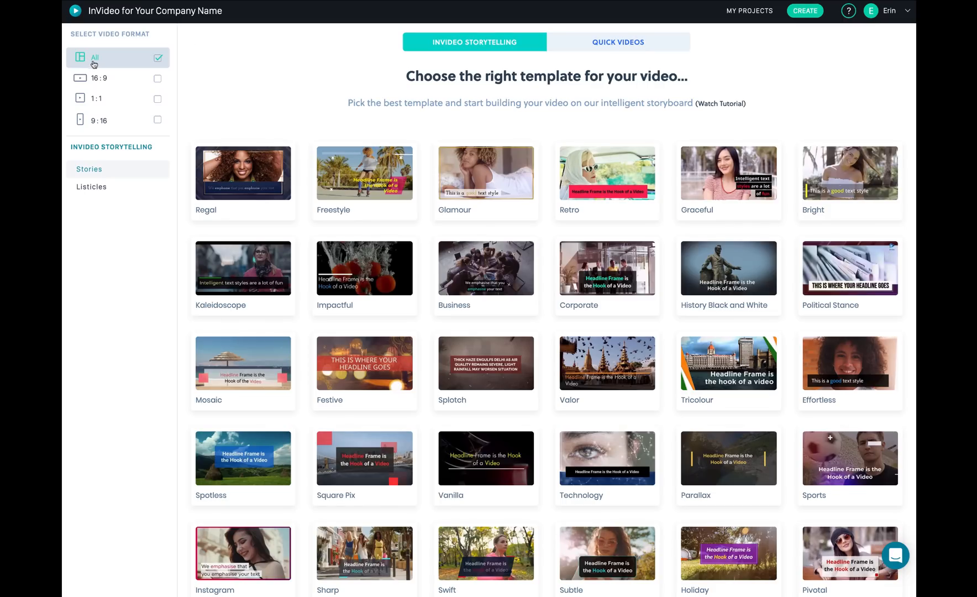
pyautogui.moveTo(213, 87)
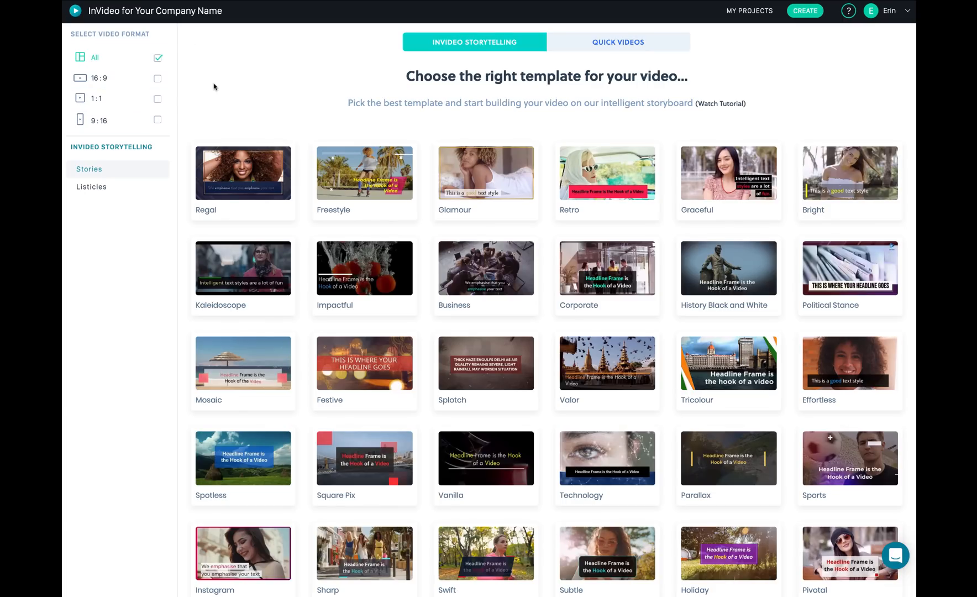
pyautogui.scroll(-3)
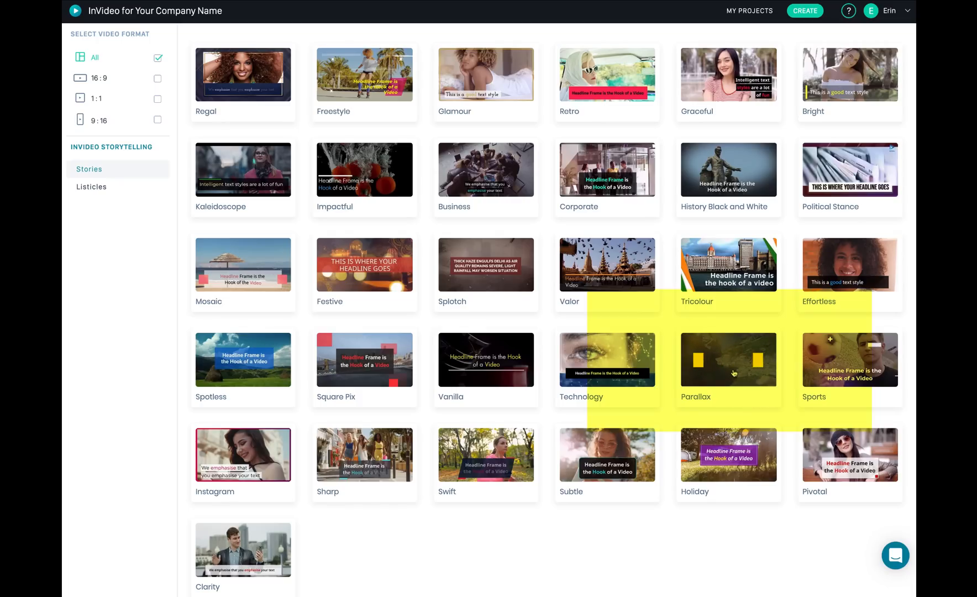
pyautogui.click(728, 360)
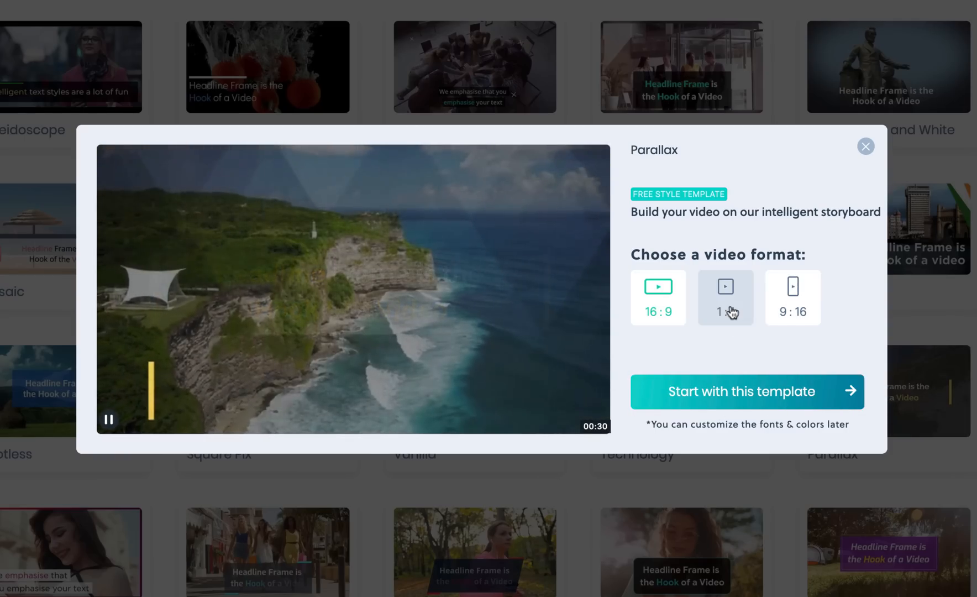
pyautogui.click(724, 298)
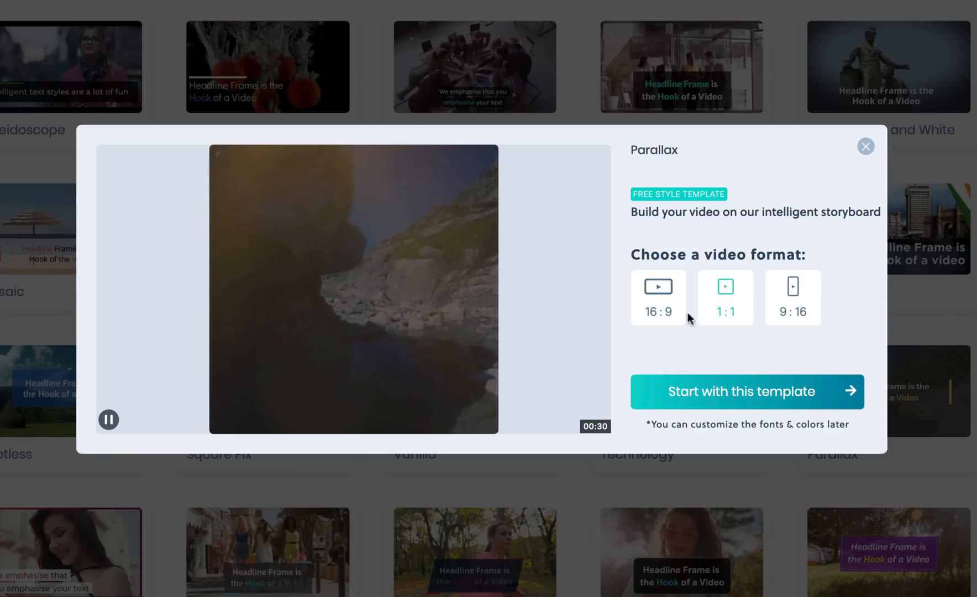
pyautogui.click(656, 297)
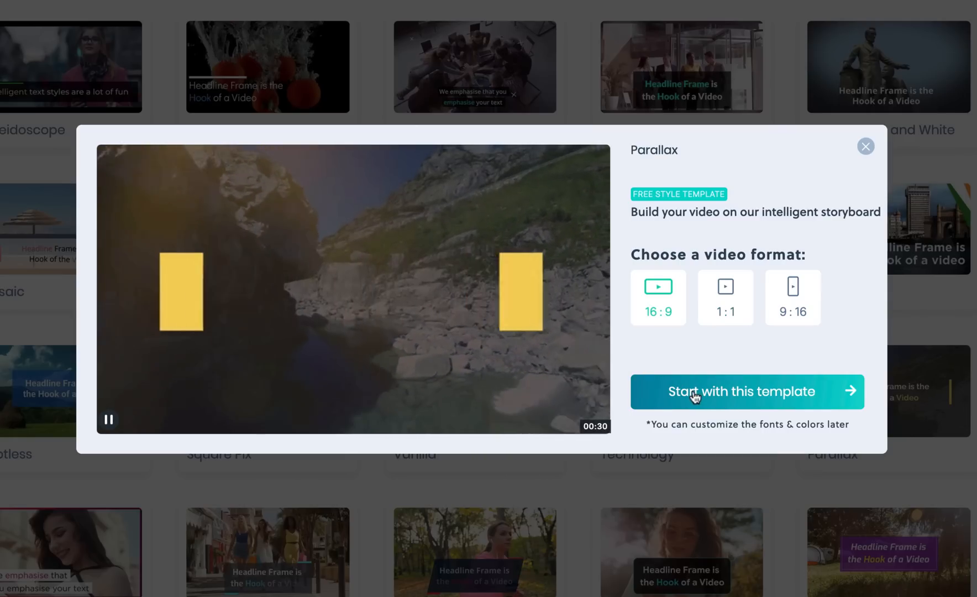
pyautogui.click(741, 391)
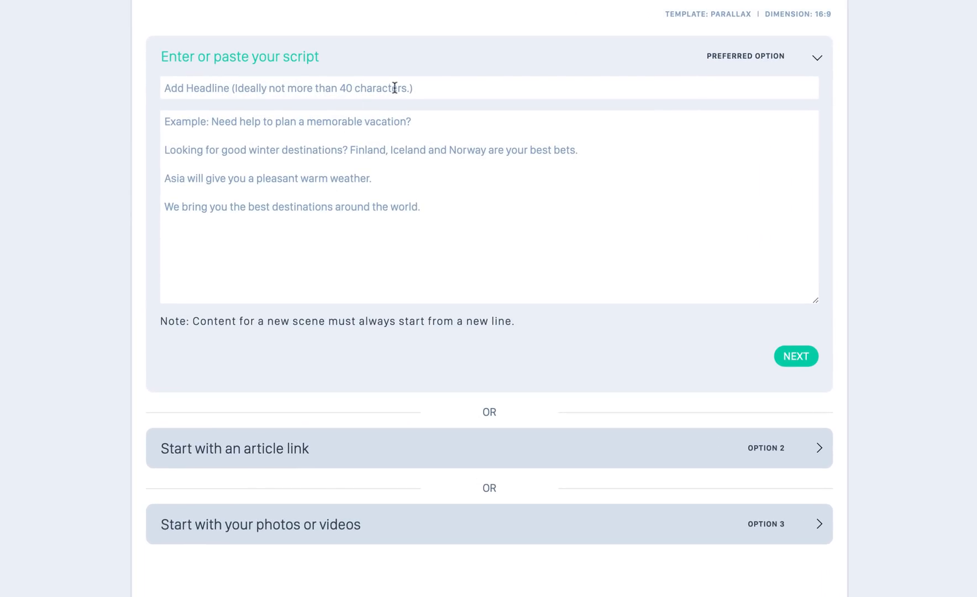
pyautogui.moveTo(393, 87)
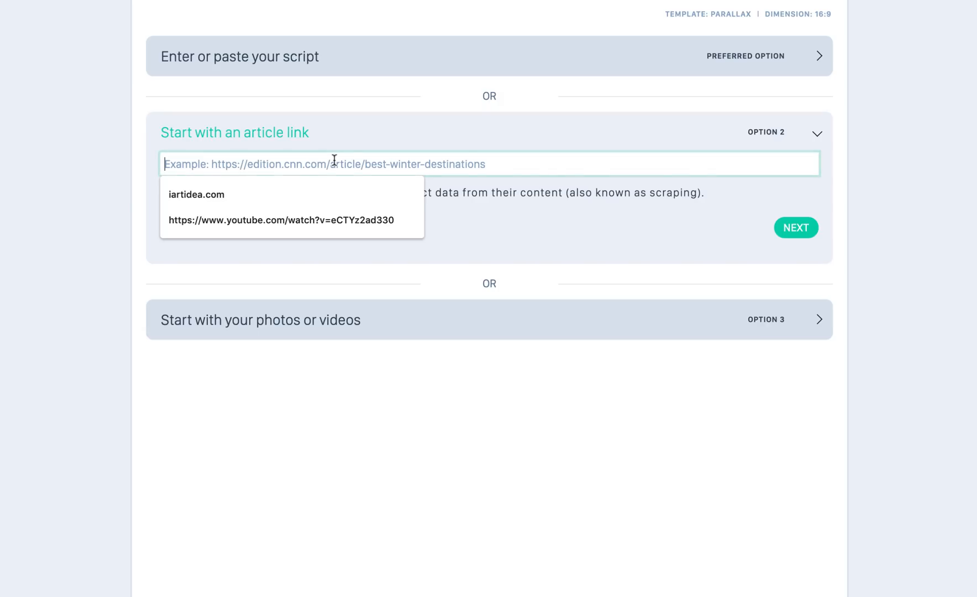
# Step: Summarize the article at 417marketing.com/how-to-get-more-google-reviews/ into a video script
pyautogui.write('https://www.417marketing.com/how-to-get-more-google-reviews/')
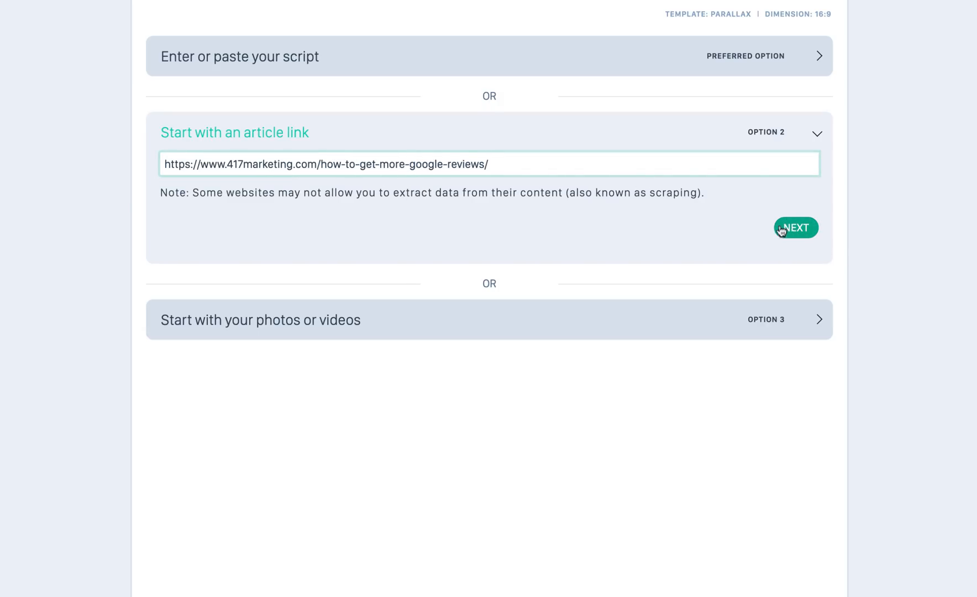
pyautogui.click(795, 227)
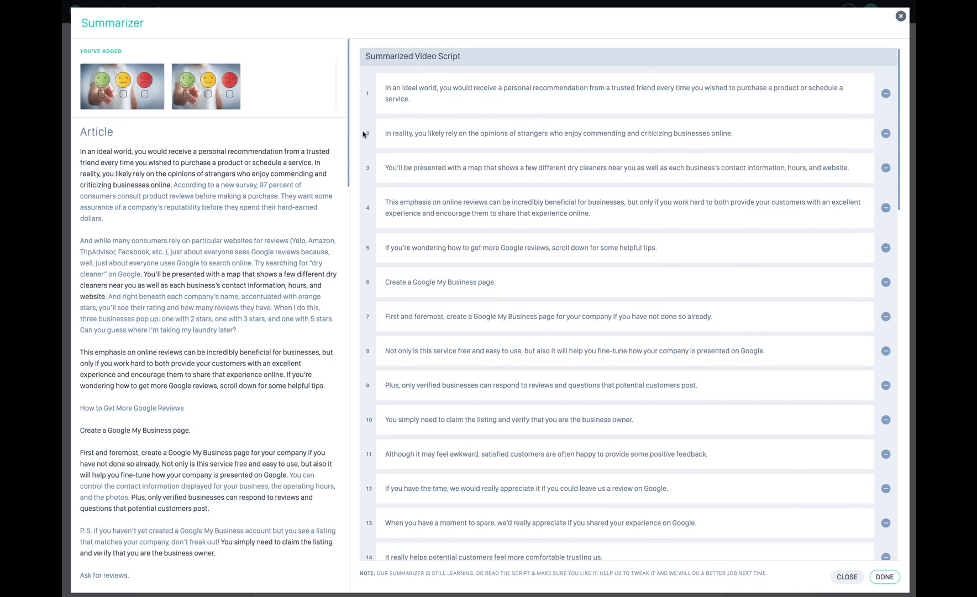
# Step: Review the summarized Google-reviews script, edit its final line, and accept it
pyautogui.scroll(-3)
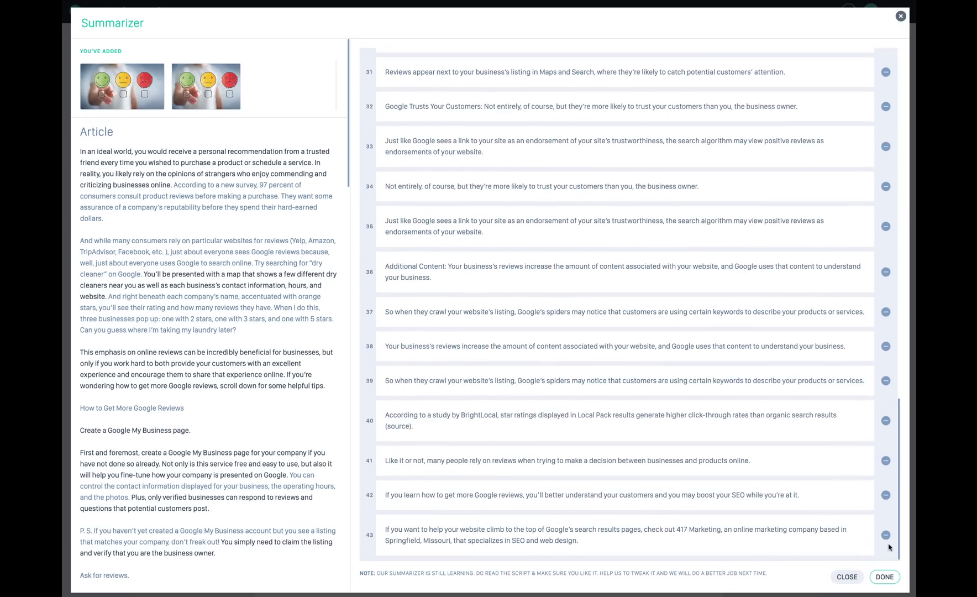
pyautogui.scroll(3)
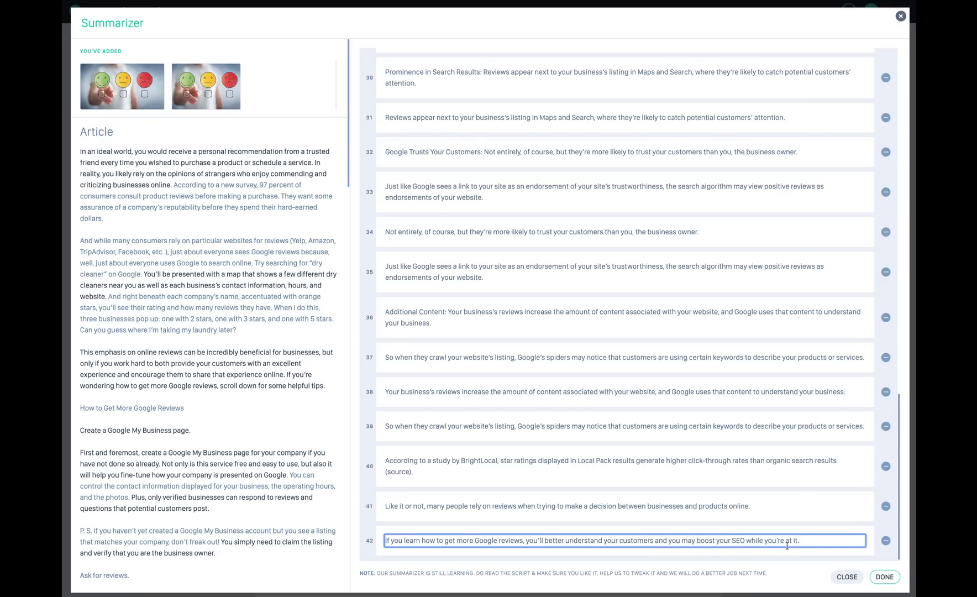
pyautogui.scroll(3)
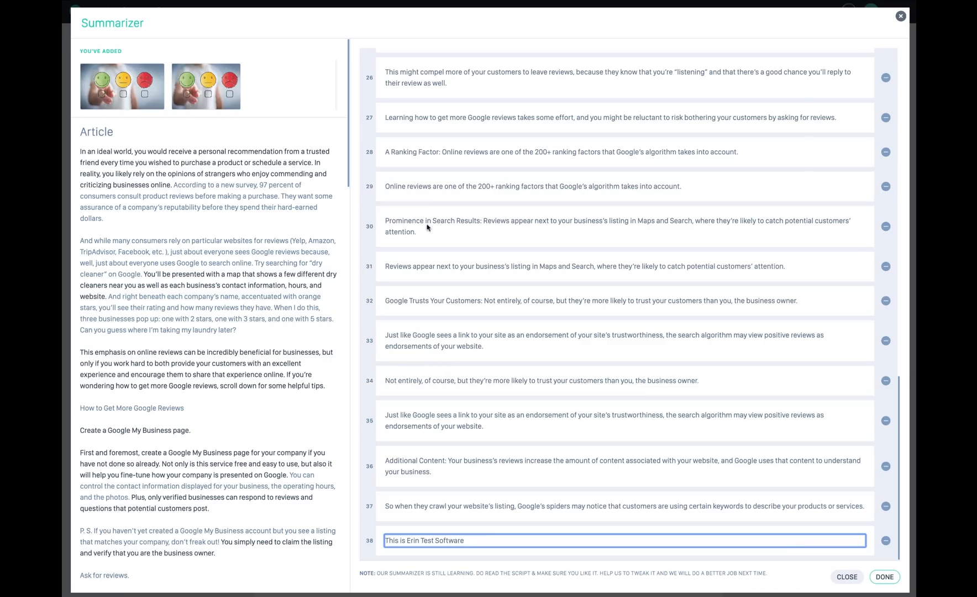
pyautogui.click(884, 576)
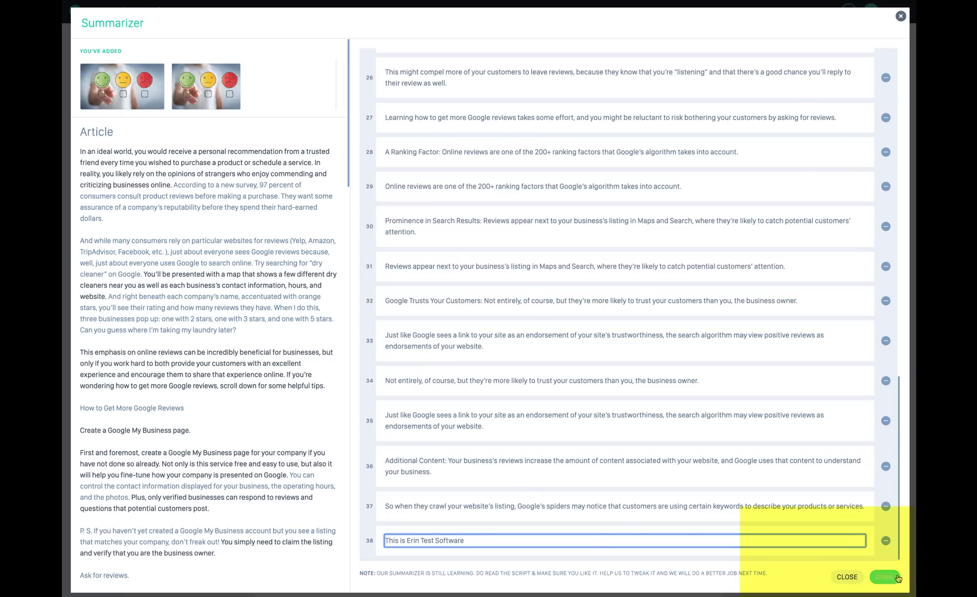
pyautogui.click(878, 576)
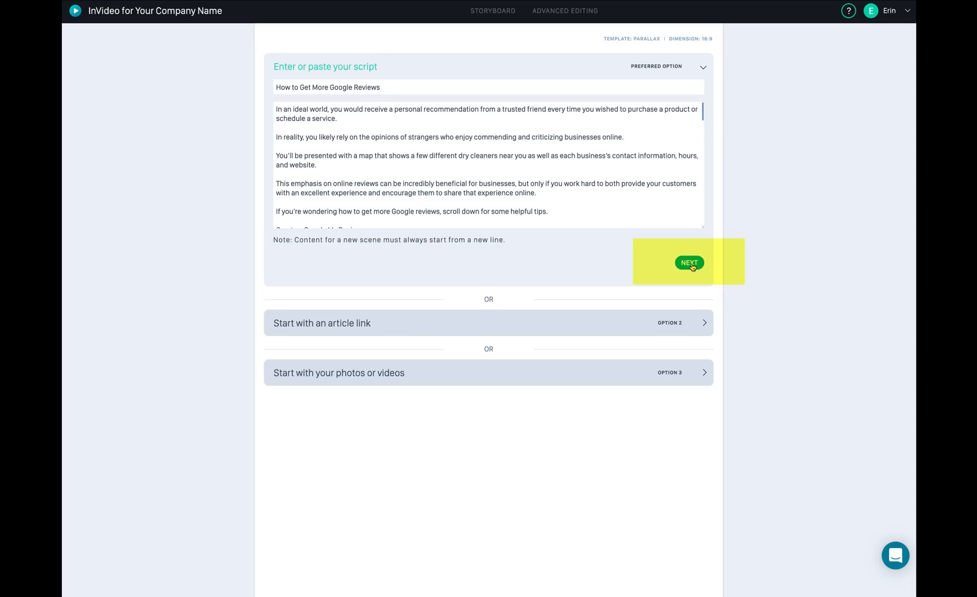
pyautogui.click(688, 262)
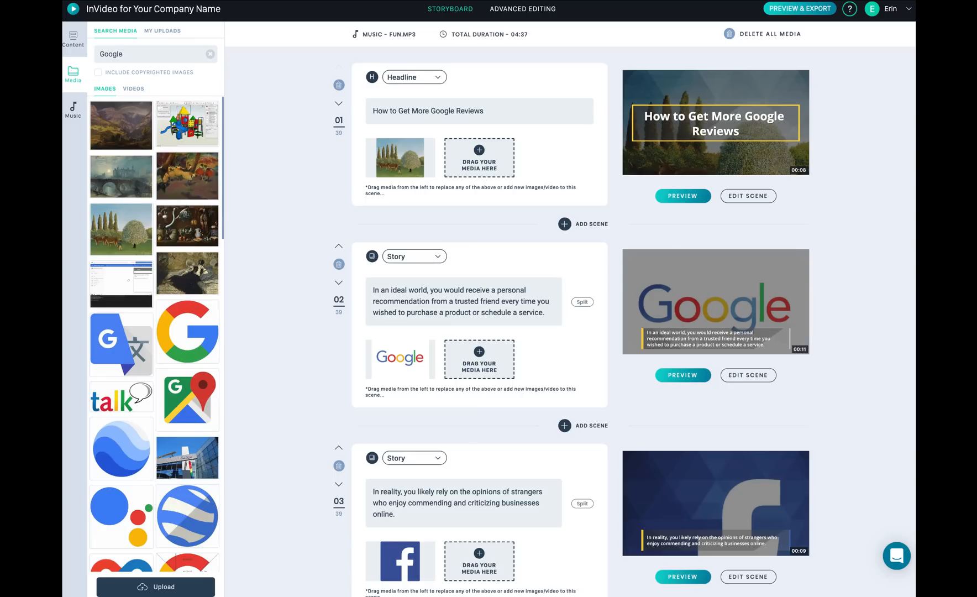
pyautogui.moveTo(704, 213)
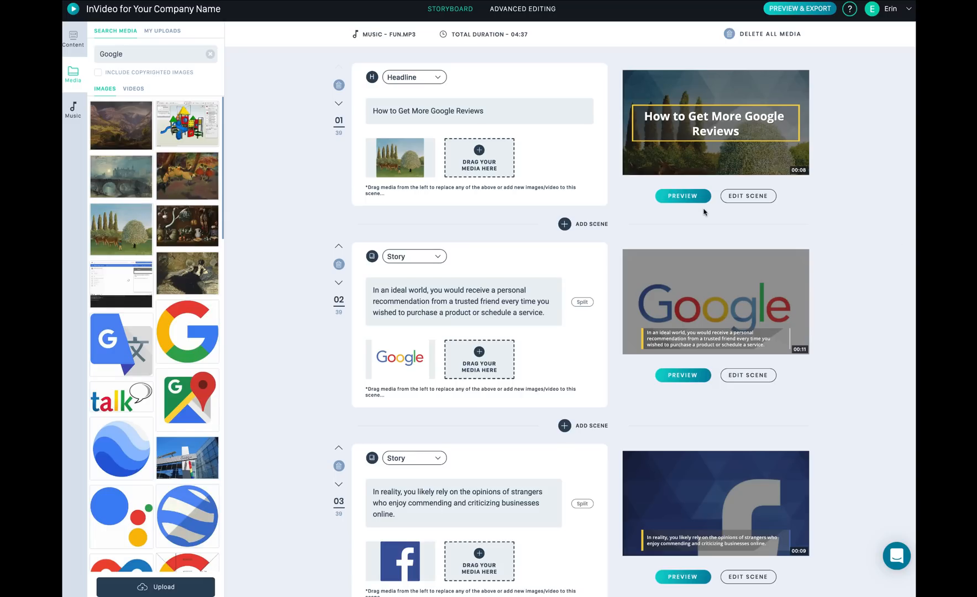
pyautogui.click(896, 554)
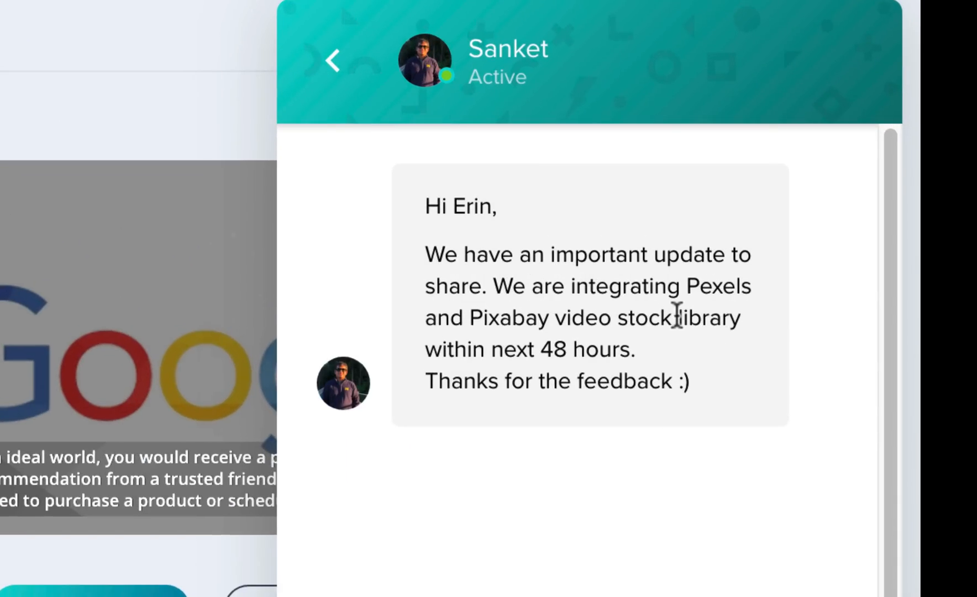
pyautogui.moveTo(625, 514)
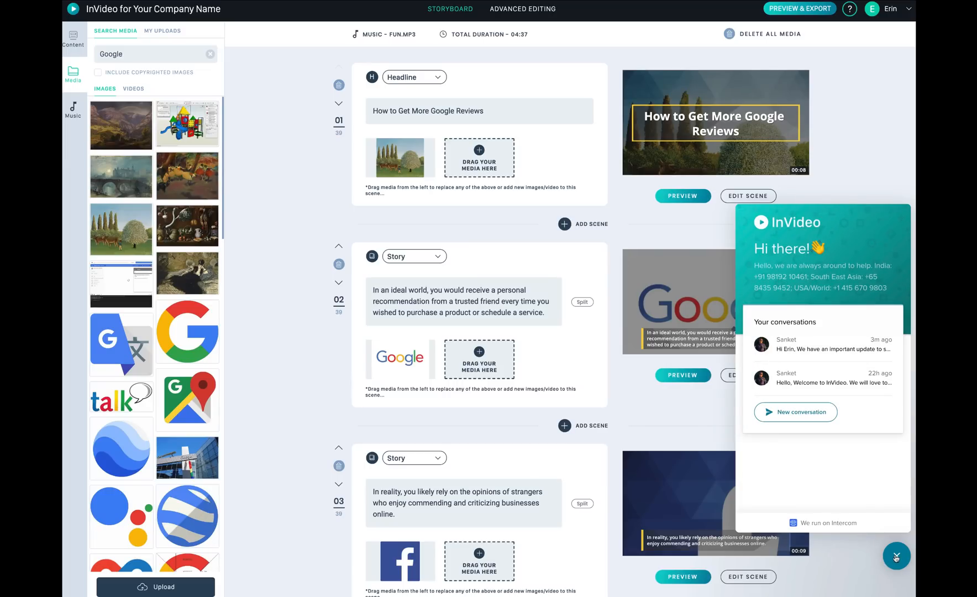
pyautogui.click(896, 556)
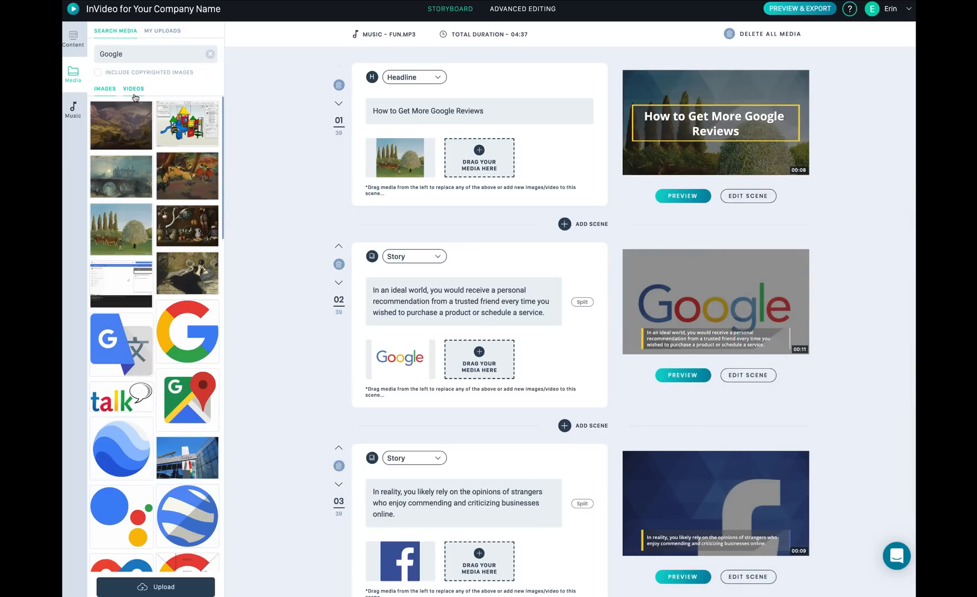
pyautogui.click(133, 89)
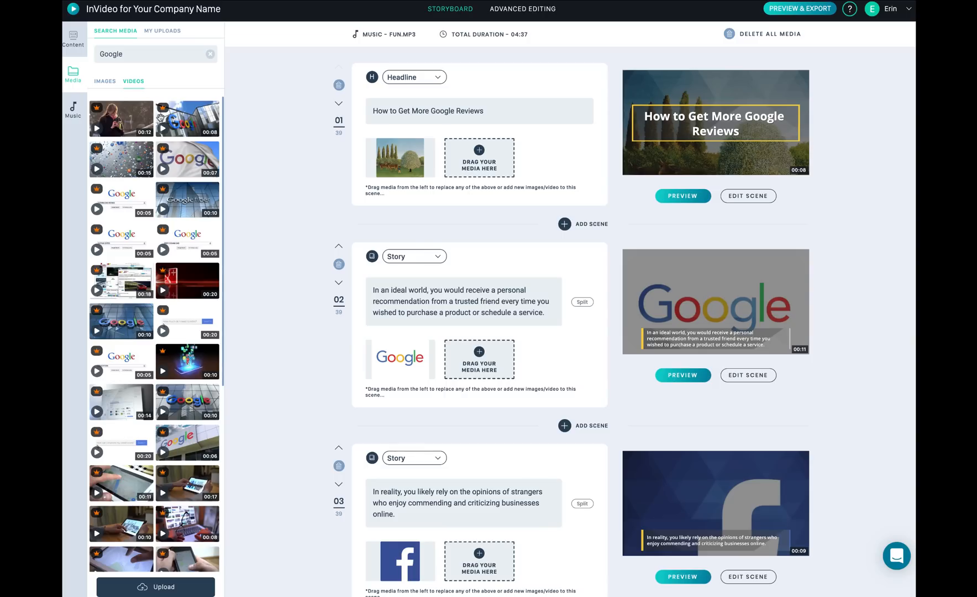
pyautogui.click(104, 81)
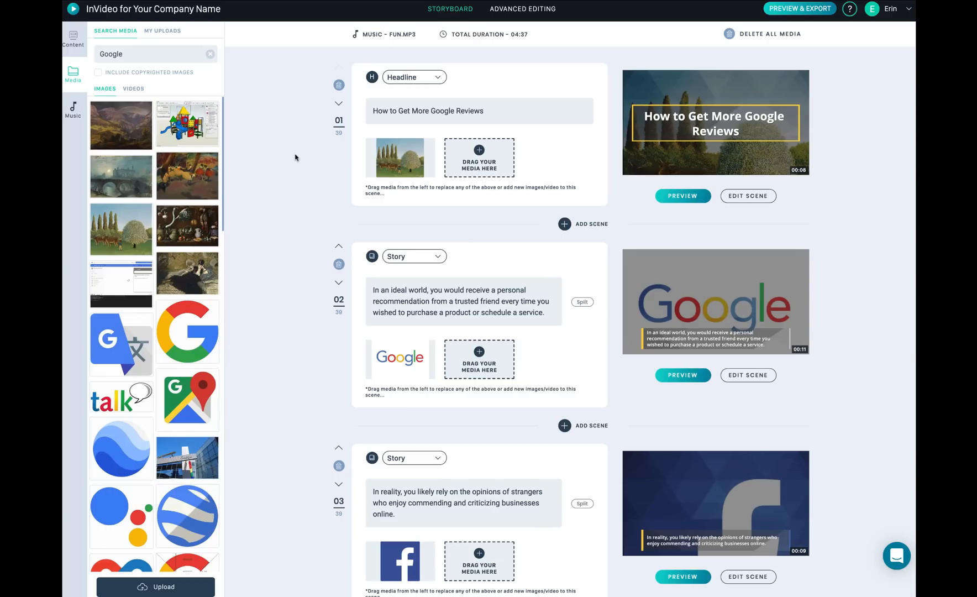
pyautogui.moveTo(339, 84)
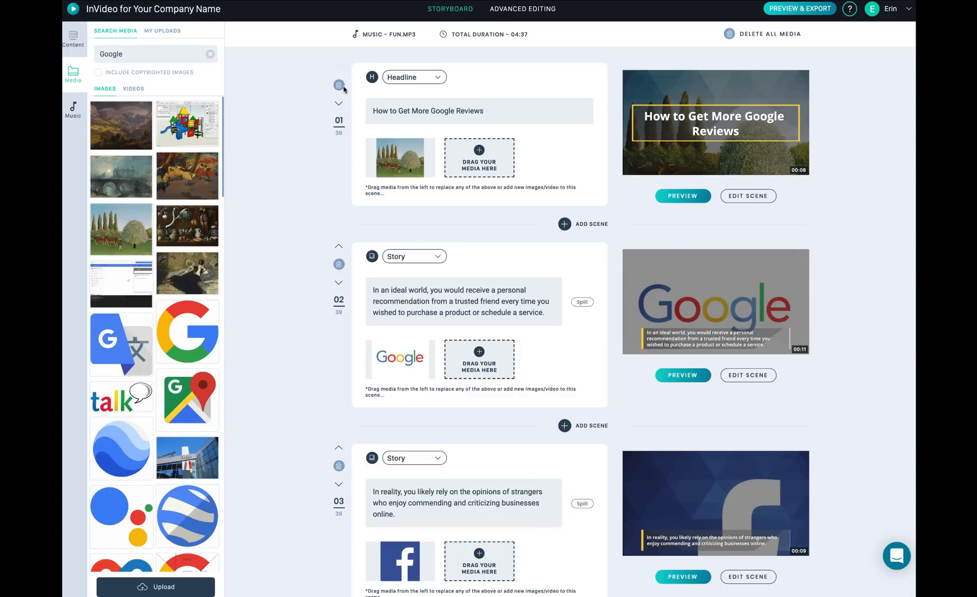
pyautogui.click(414, 76)
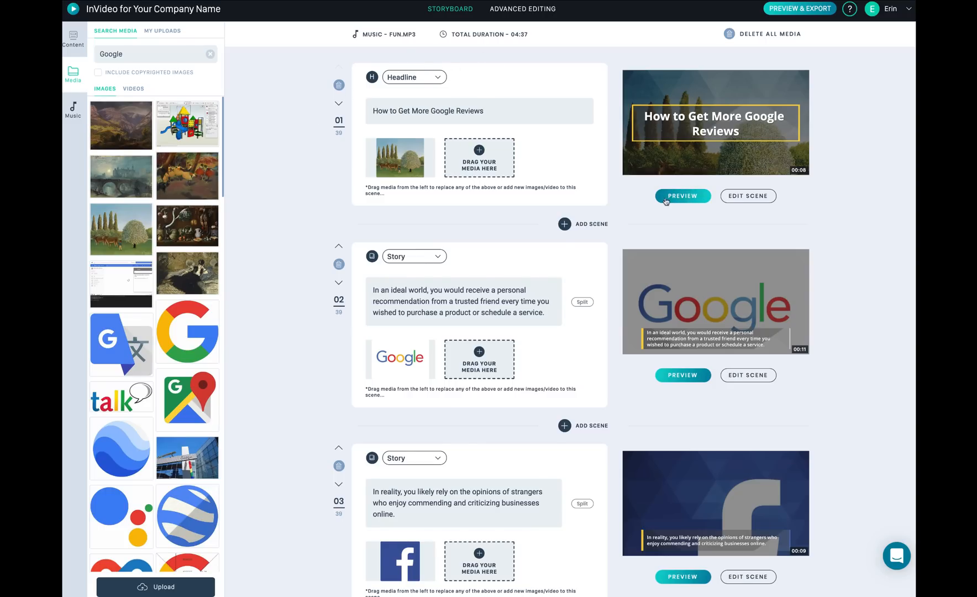
pyautogui.click(681, 196)
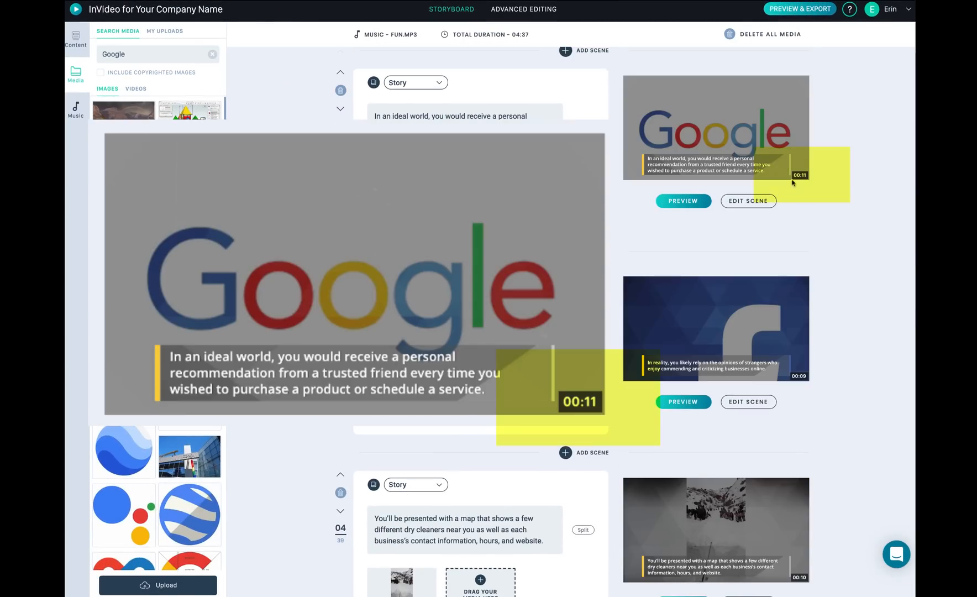
pyautogui.scroll(3)
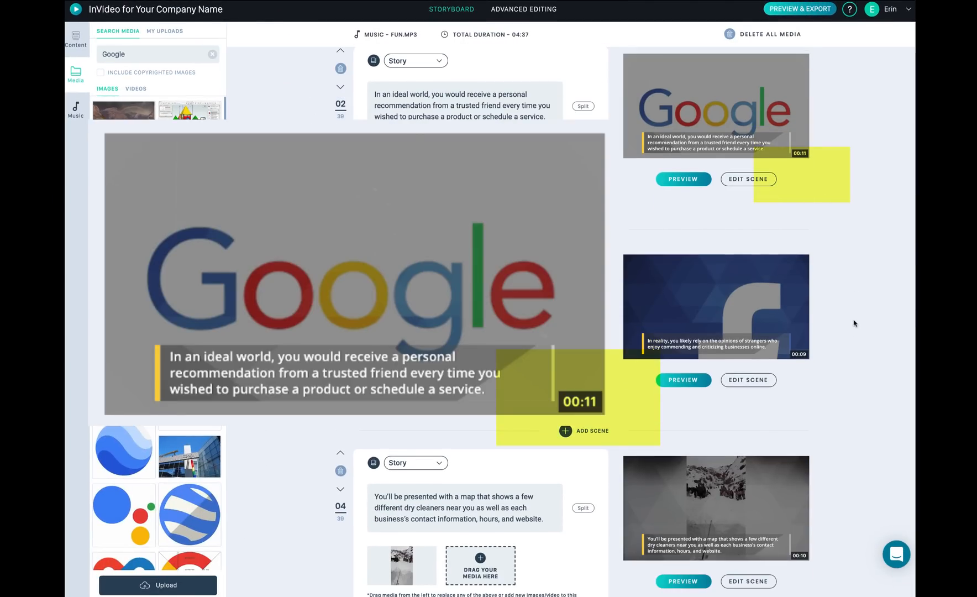
pyautogui.click(682, 380)
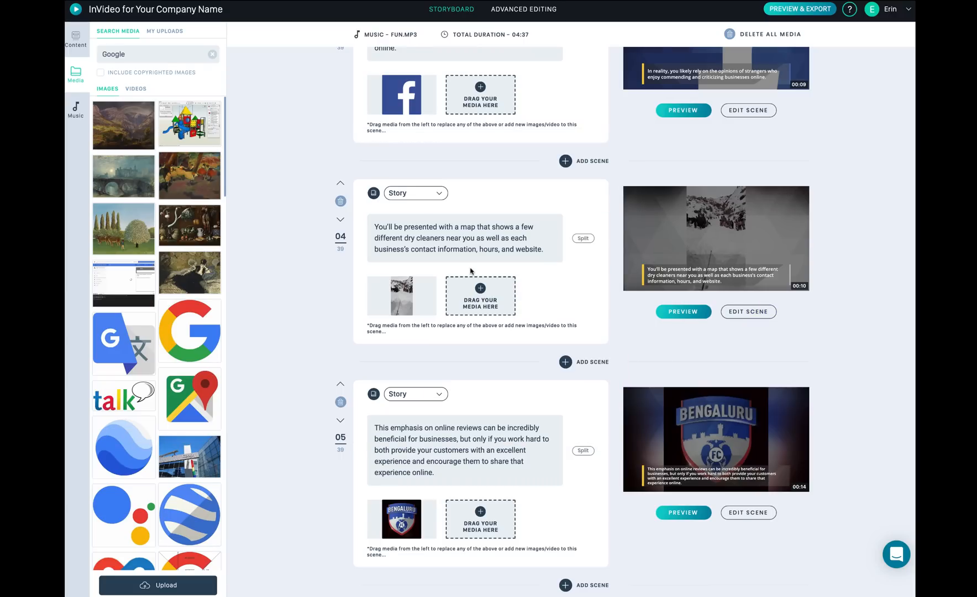
pyautogui.scroll(-3)
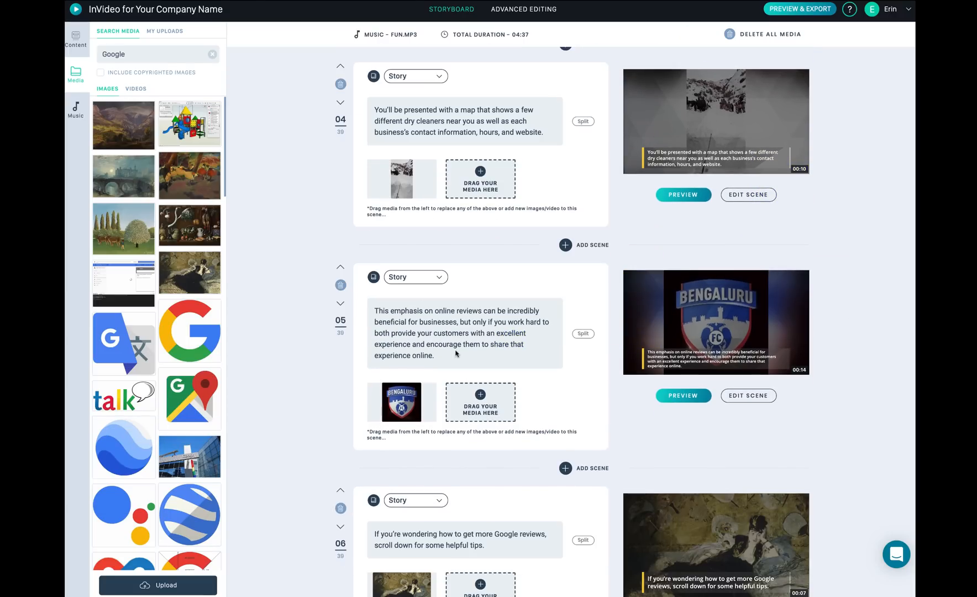
pyautogui.click(682, 395)
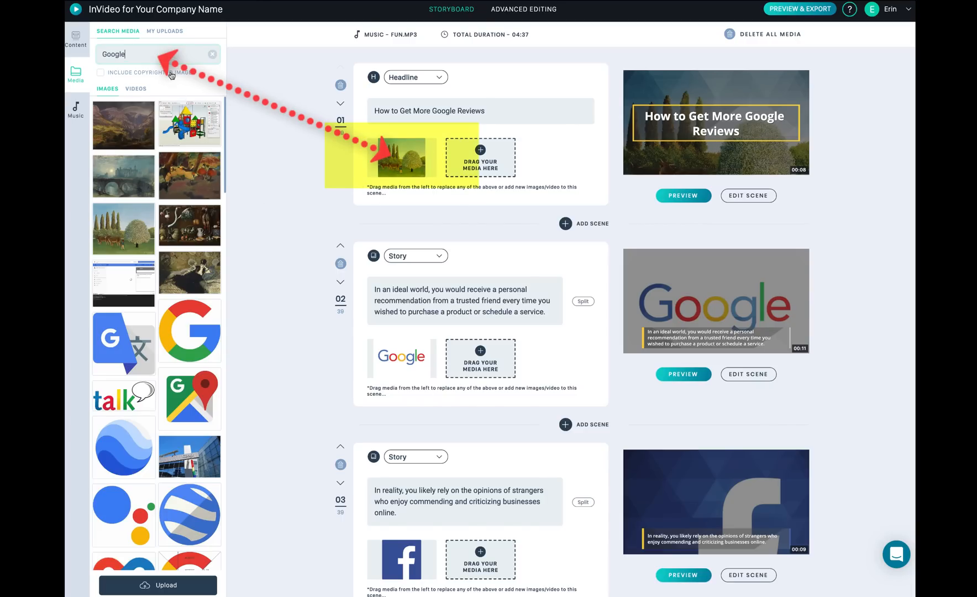
# Step: Search media for 'revie' and preview the headline scene with the Google review images
pyautogui.write('review')
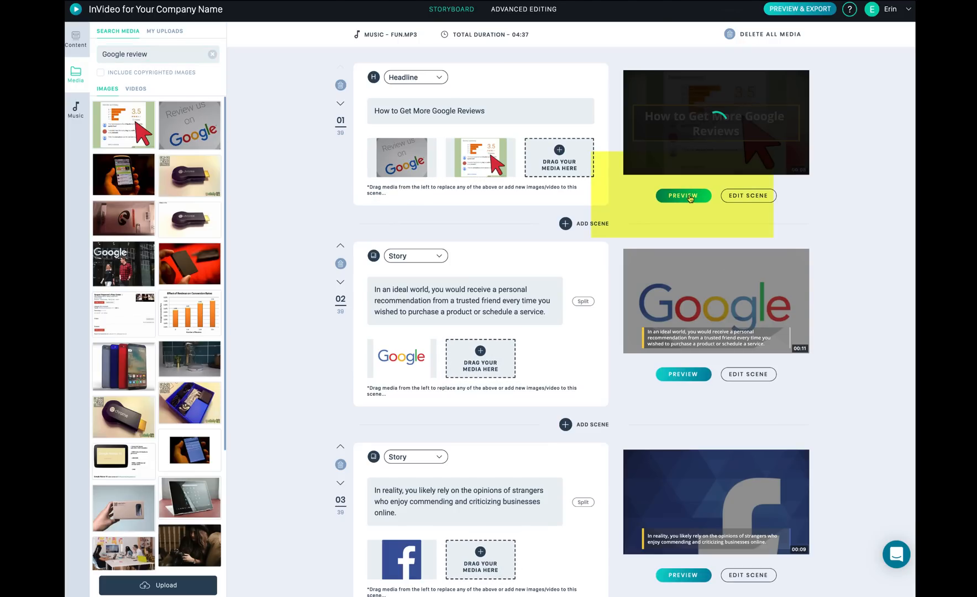
pyautogui.click(683, 195)
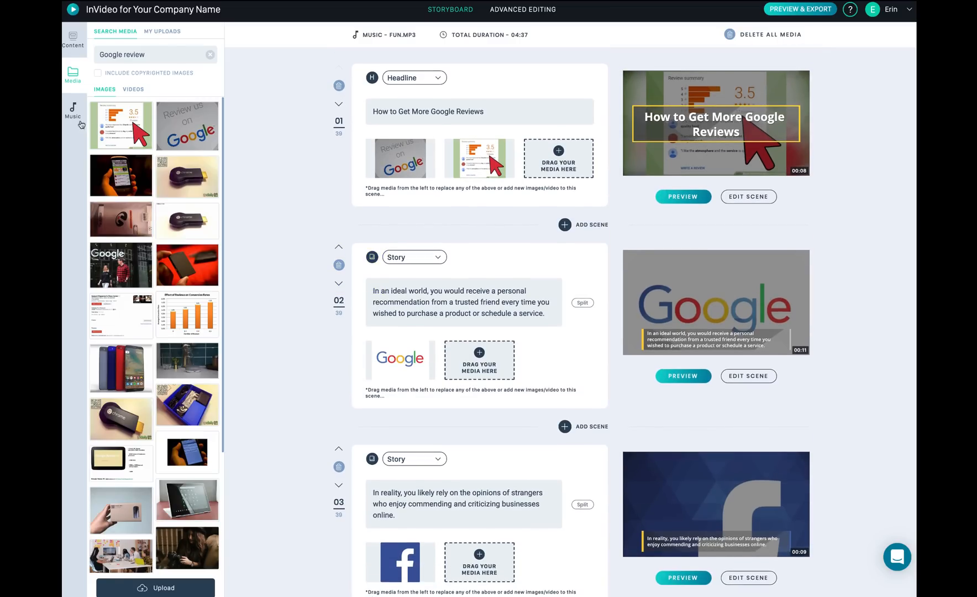
# Step: Filter background music to Dramatic, listen to the Airline track, and select it
pyautogui.click(73, 109)
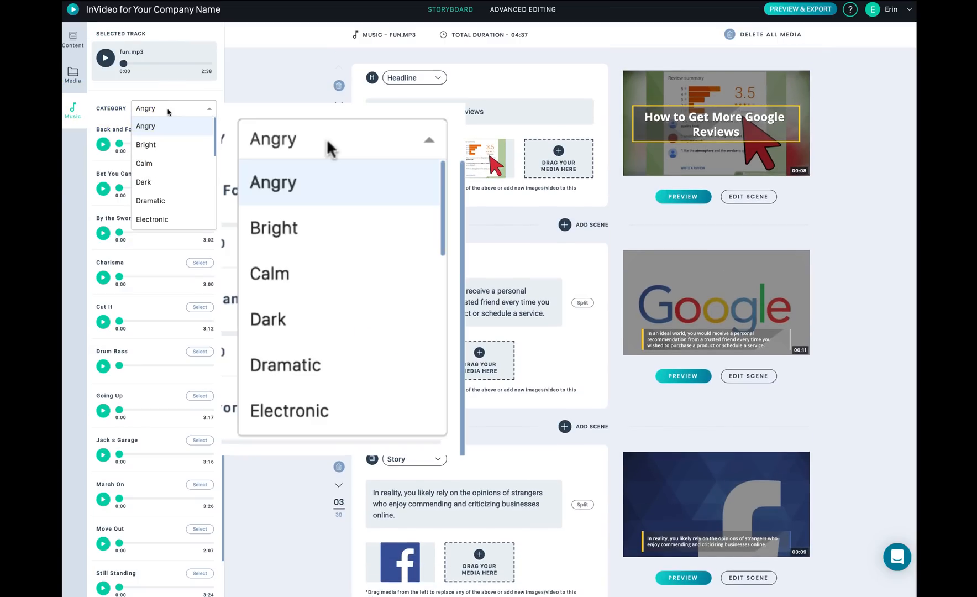
pyautogui.click(285, 365)
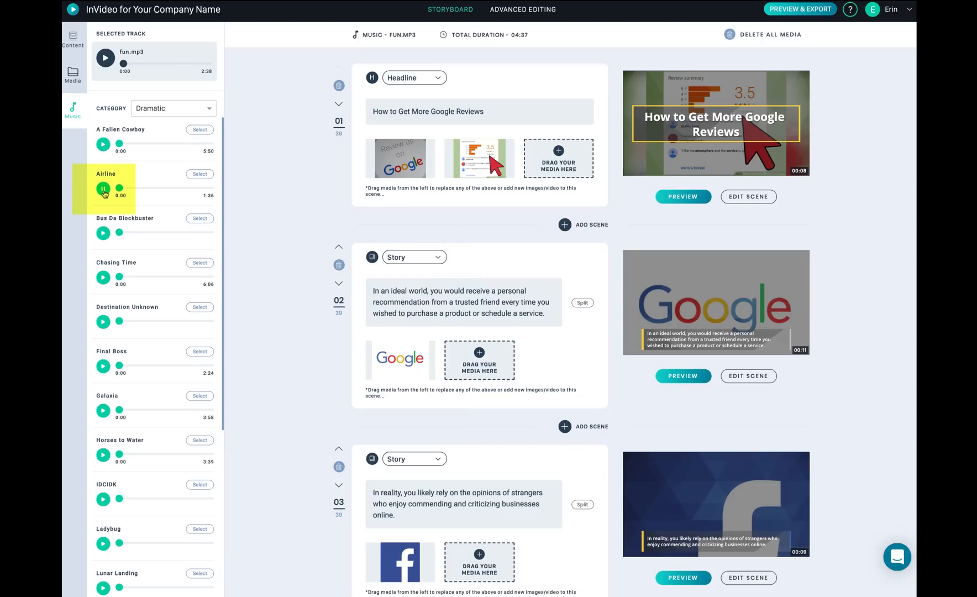
pyautogui.click(102, 189)
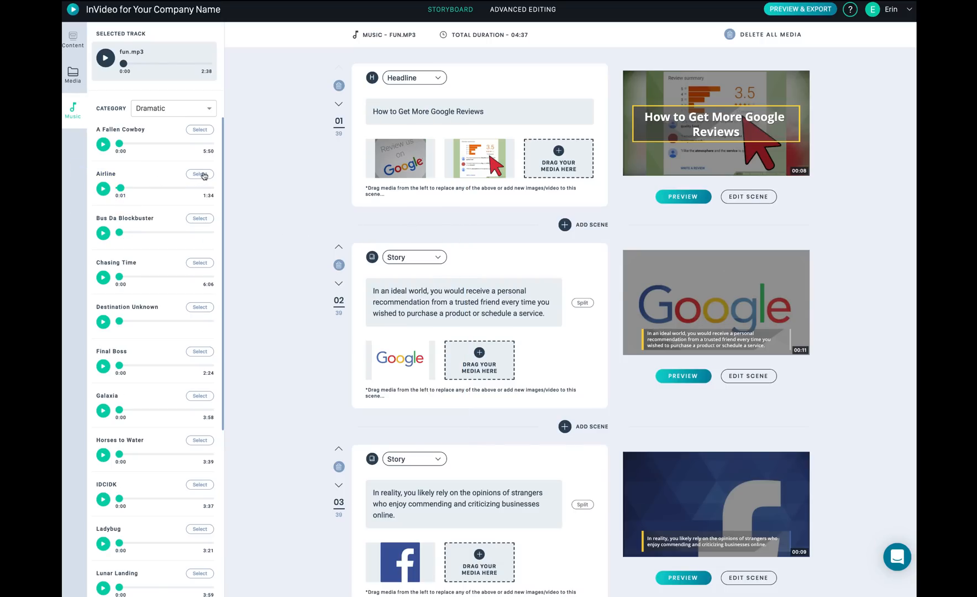
pyautogui.click(199, 218)
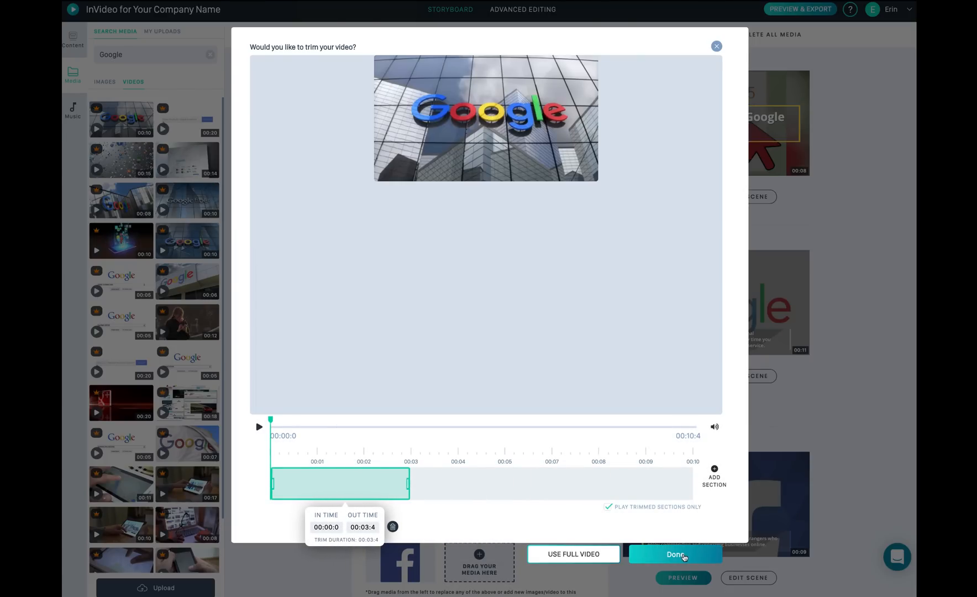
# Step: Confirm the Google building clip trimmed from 00:00:0 to 00:03:4
pyautogui.click(674, 553)
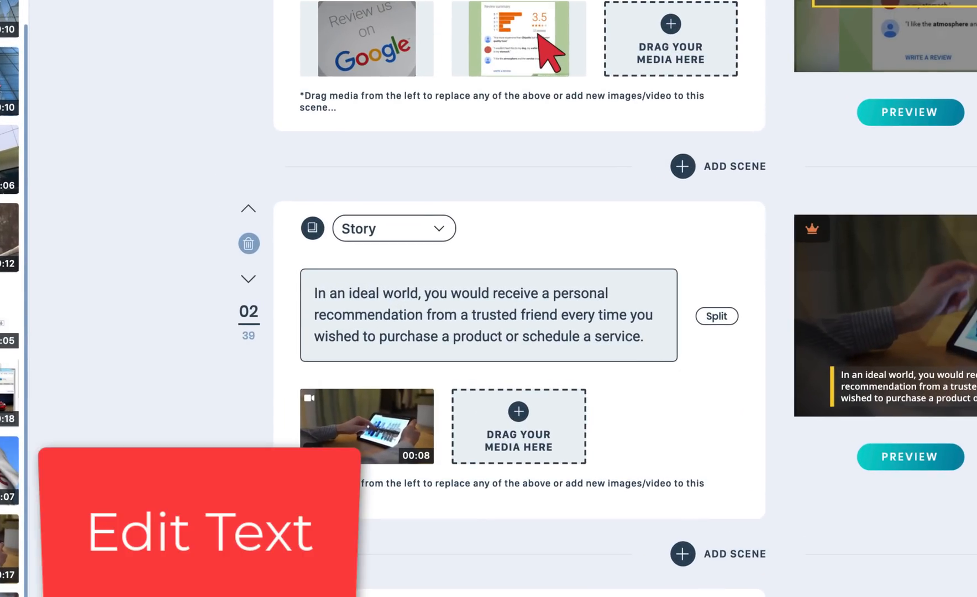
# Step: Replace 'service.' with TEXT in scene 2, split its text in two, and enter Advanced Editing
pyautogui.press('Backspace')
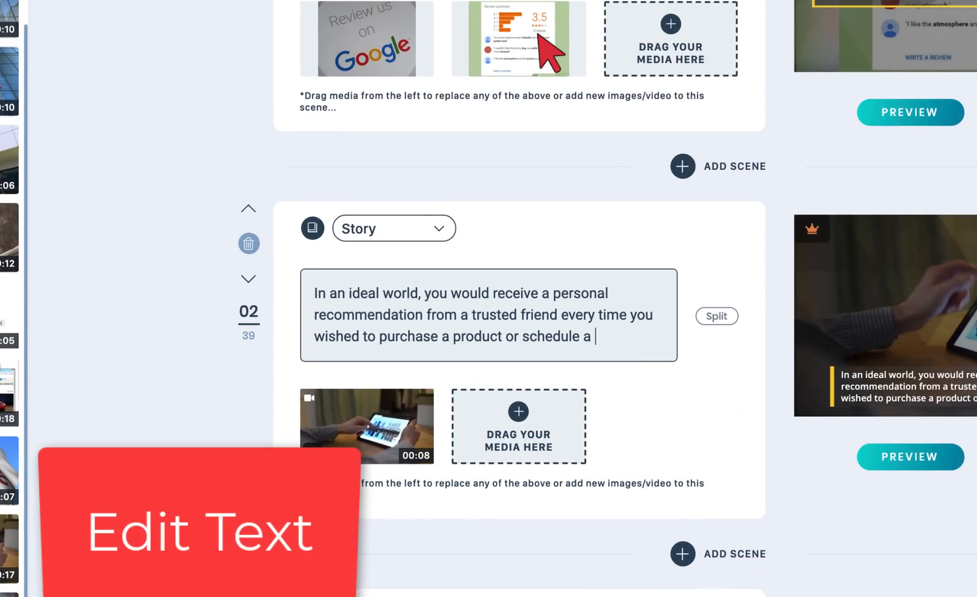
pyautogui.write('TEXT')
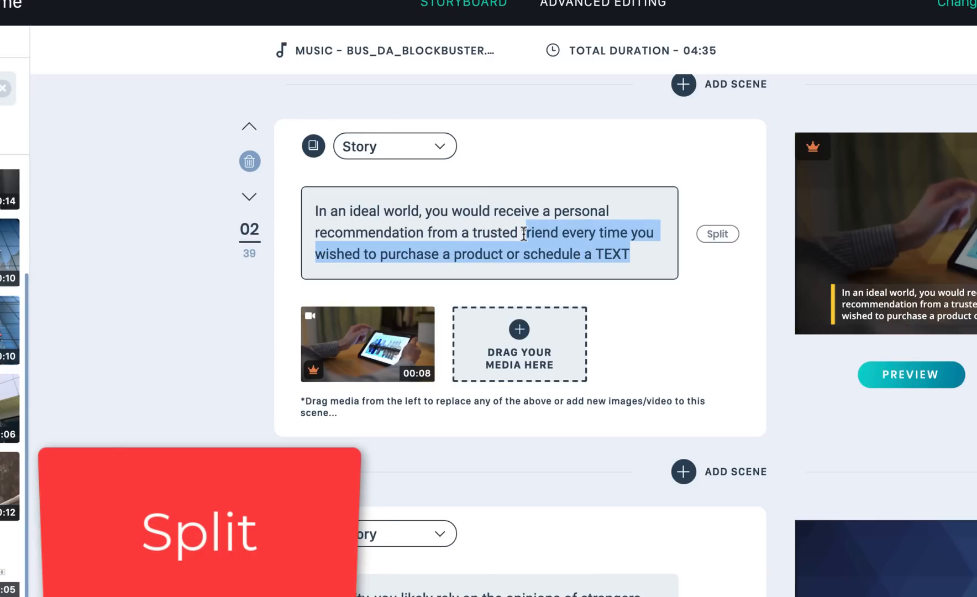
pyautogui.click(717, 234)
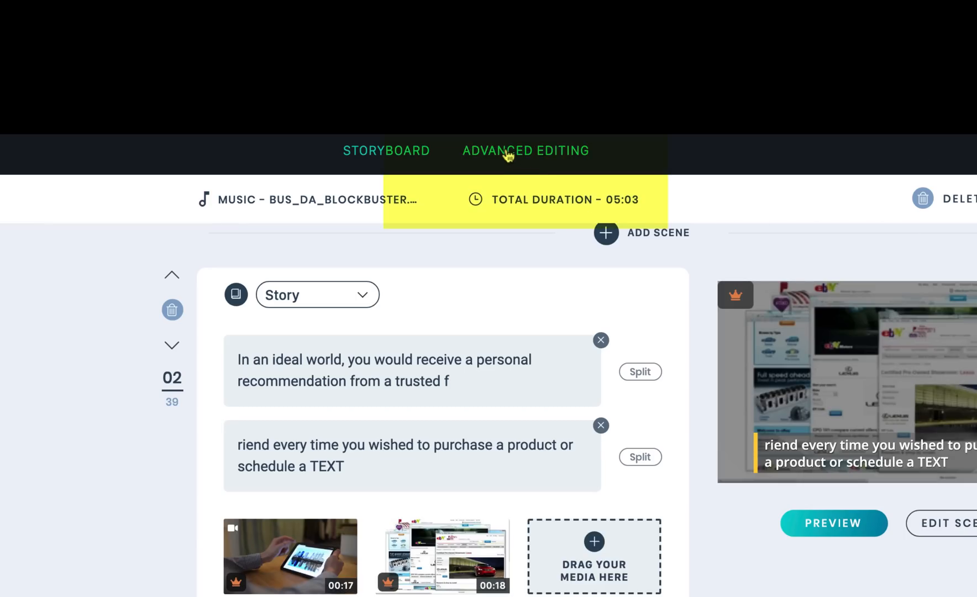
pyautogui.click(525, 151)
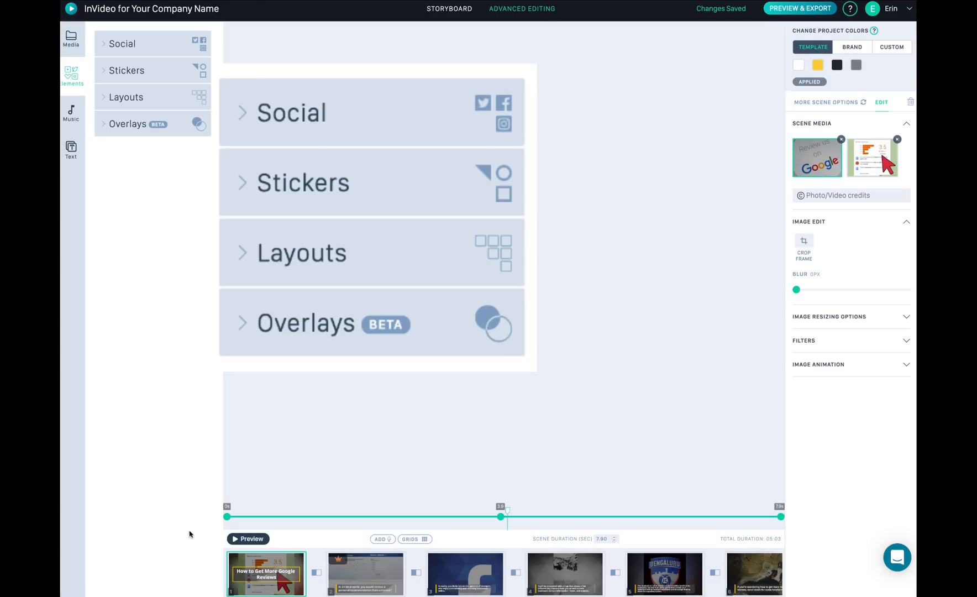
# Step: Add a Business sticker from Elements > Stickers to the headline scene's lower right
pyautogui.click(122, 44)
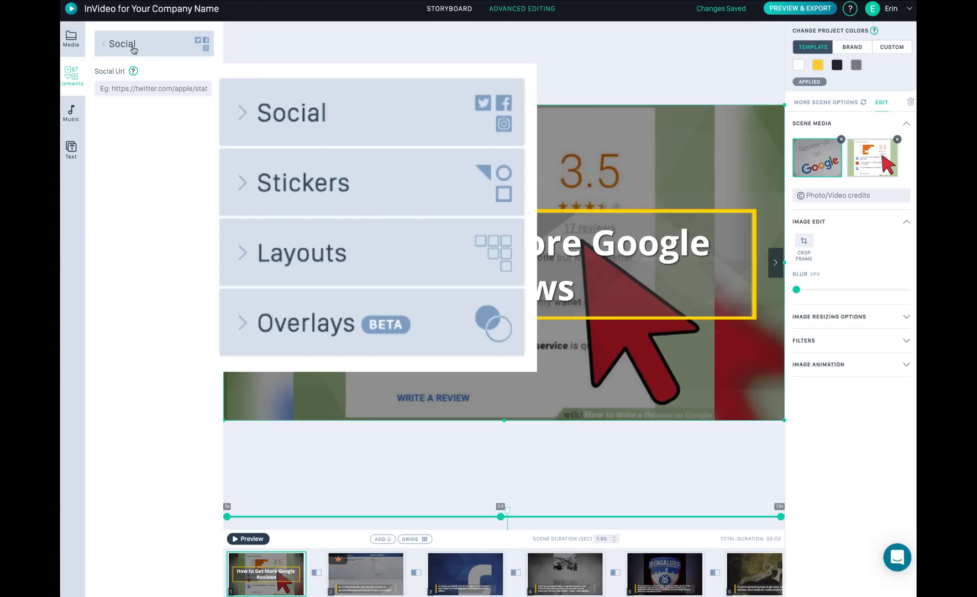
pyautogui.click(302, 182)
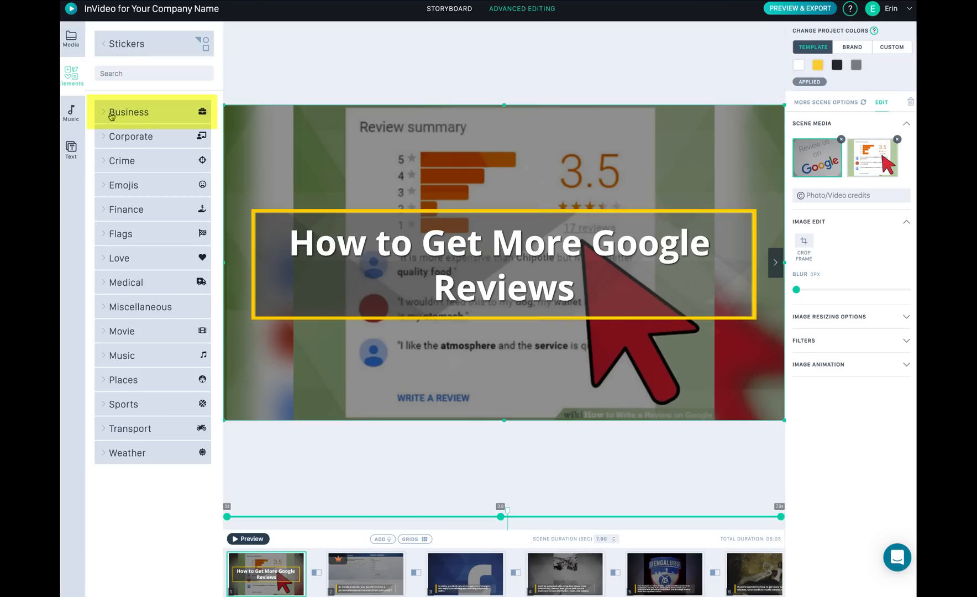
pyautogui.click(129, 112)
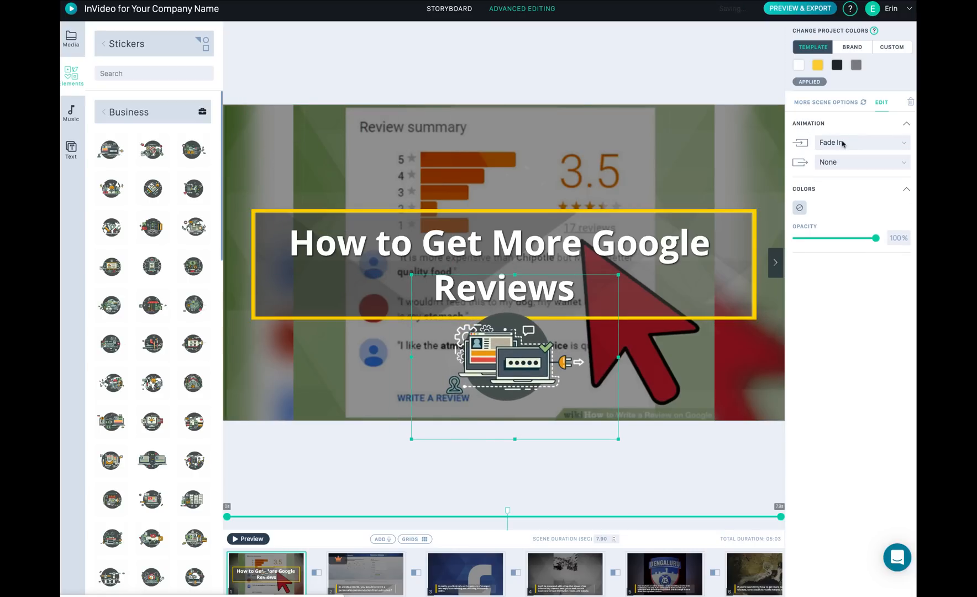
pyautogui.click(859, 142)
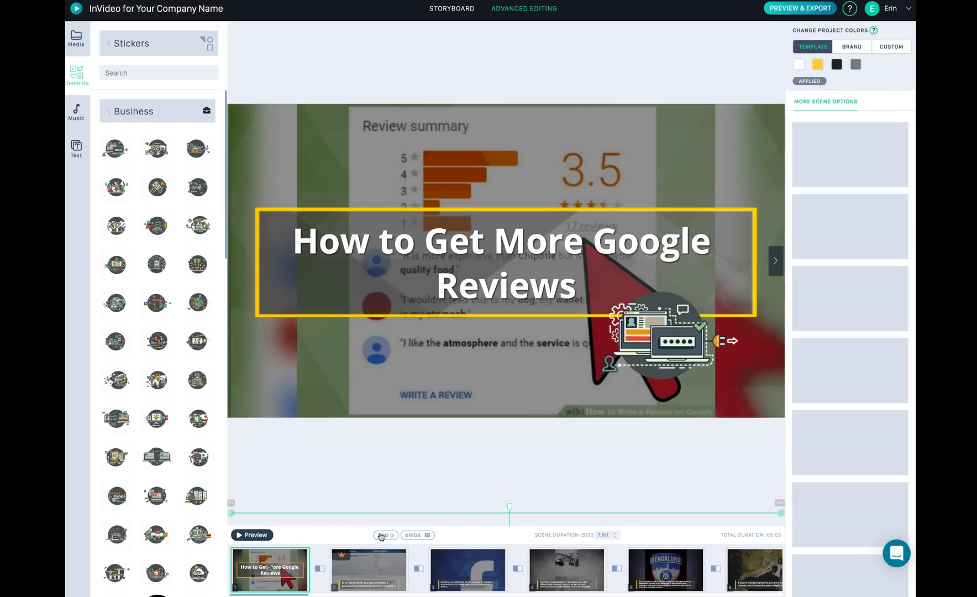
pyautogui.click(368, 569)
pyautogui.write('Hi This is my TEST')
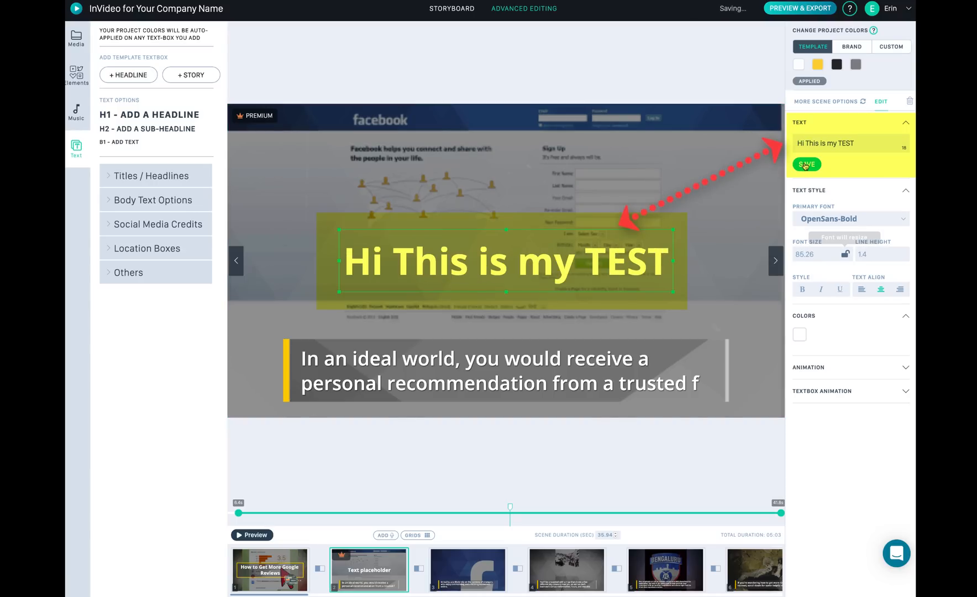
# Step: Save the 'Hi This is my TEST' headline text on scene 2
pyautogui.click(806, 167)
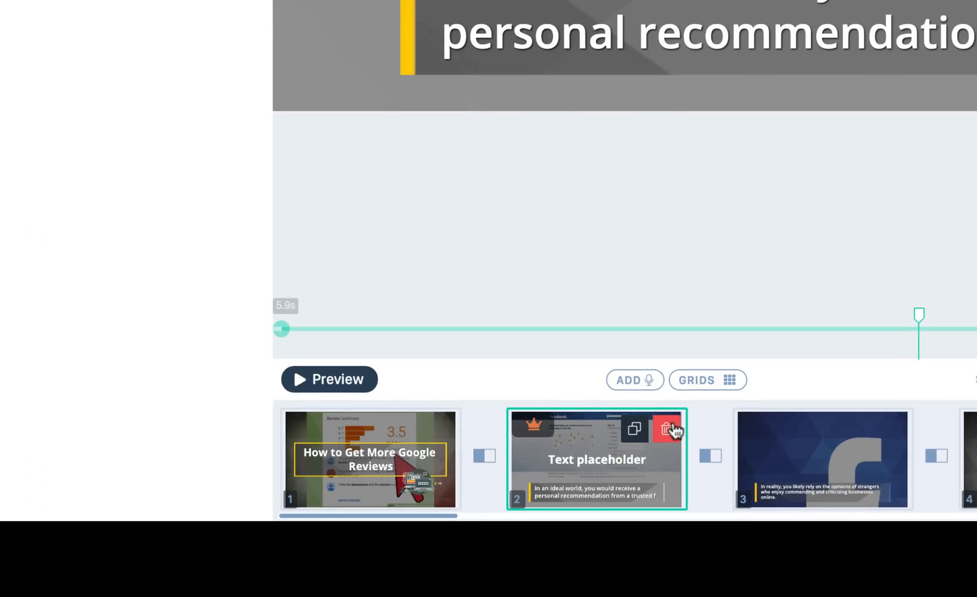
pyautogui.moveTo(625, 387)
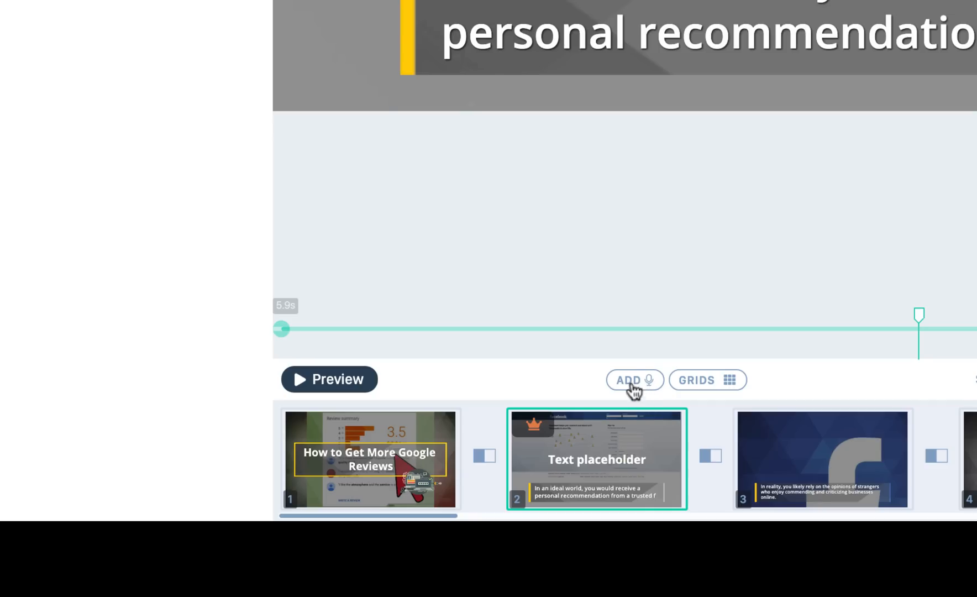
# Step: Open the Add Voice Over menu for scene 2 of the Google reviews video
pyautogui.click(634, 379)
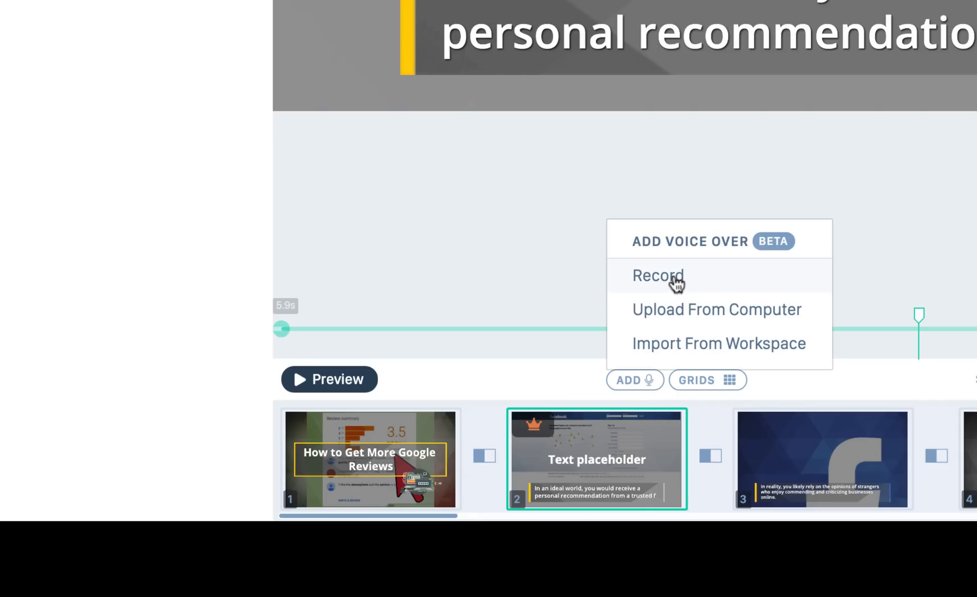
pyautogui.moveTo(714, 355)
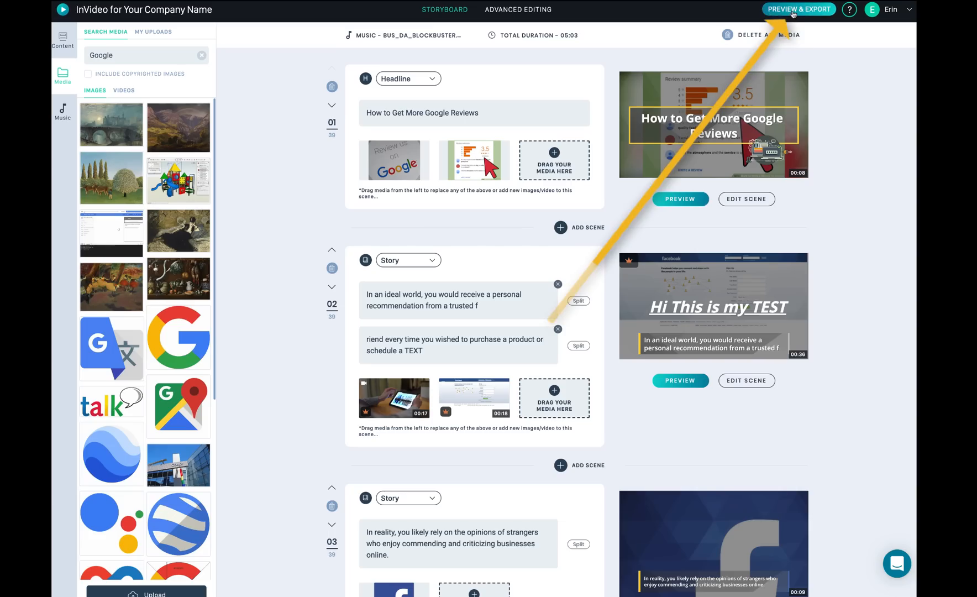
pyautogui.click(799, 9)
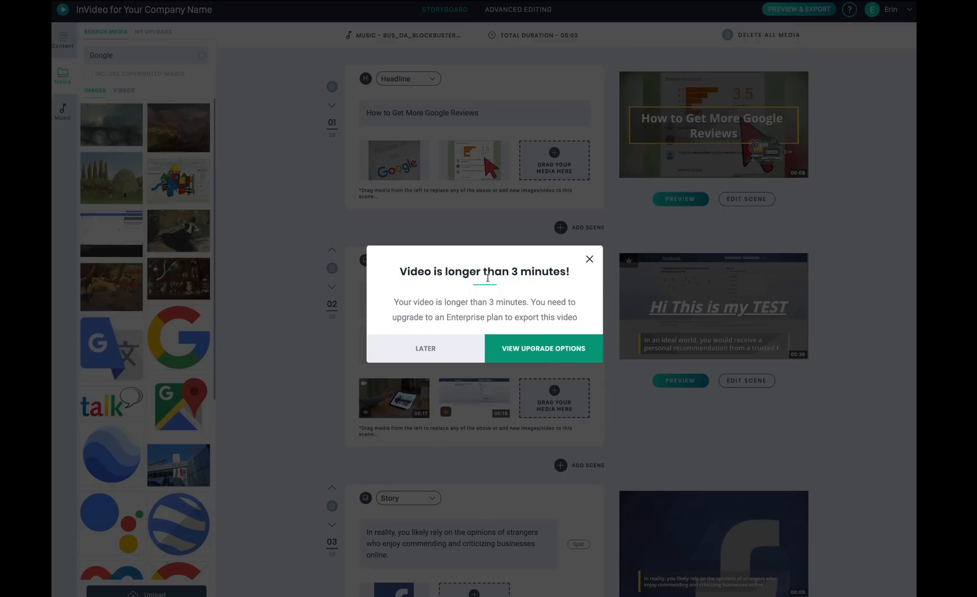
pyautogui.moveTo(509, 312)
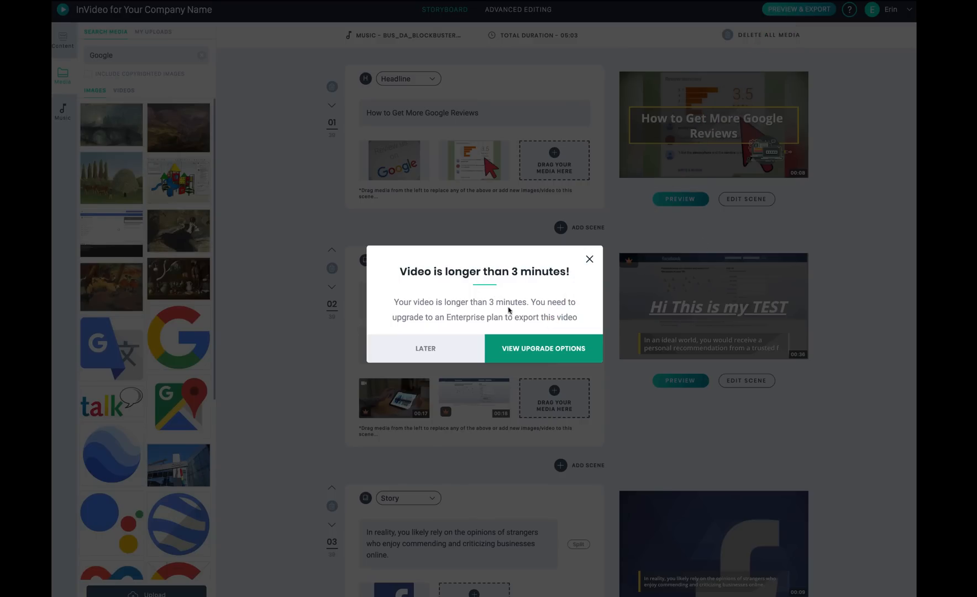
pyautogui.click(424, 355)
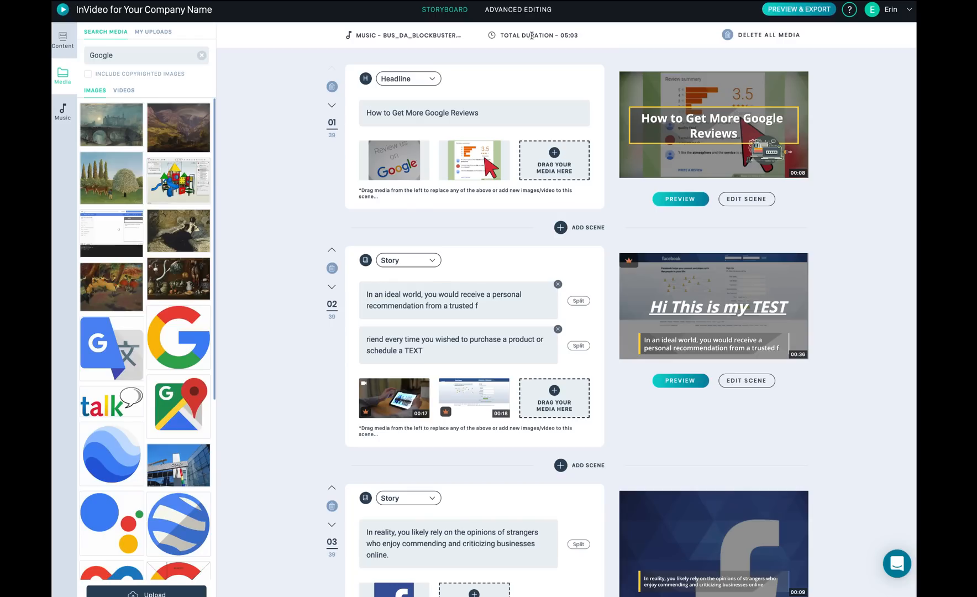
pyautogui.moveTo(596, 47)
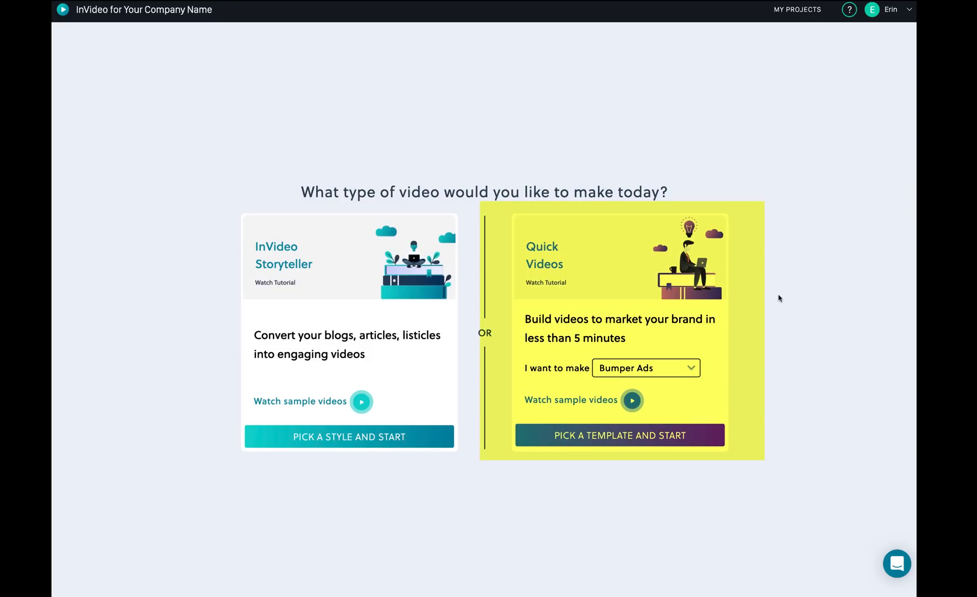
# Step: Start a 9:16 Video Ads project from the Couture fashion sale template
pyautogui.click(644, 367)
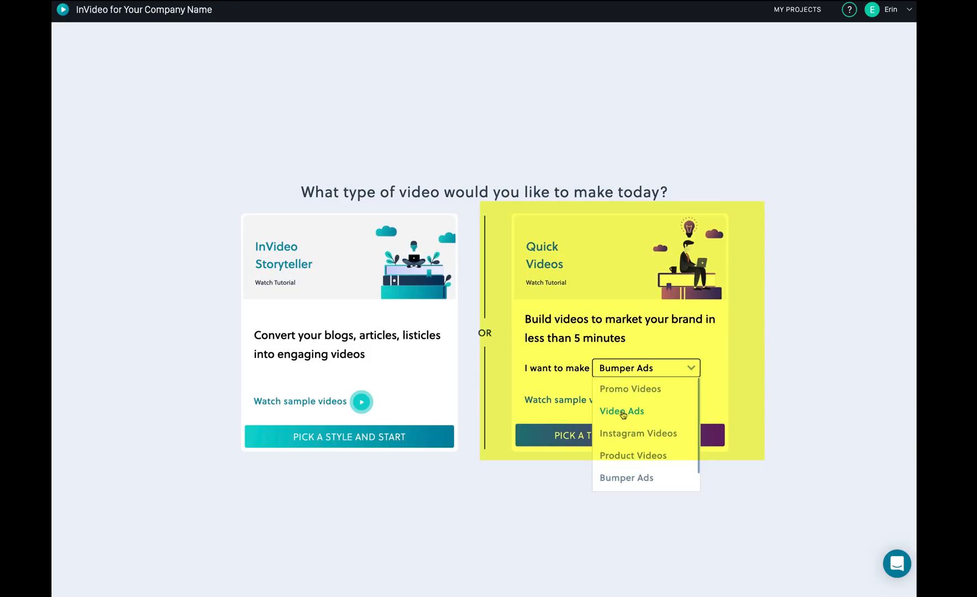
pyautogui.click(621, 411)
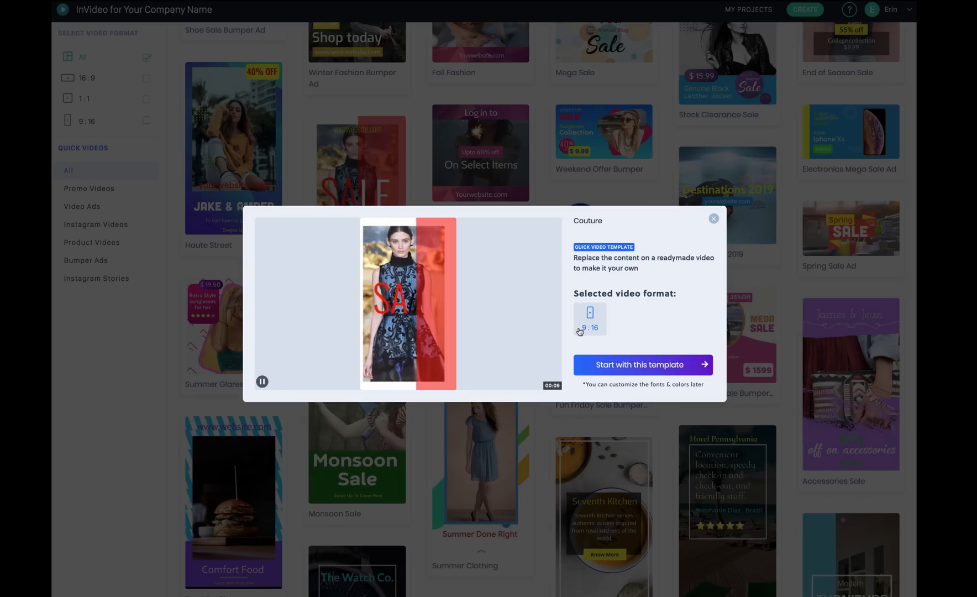
pyautogui.click(642, 372)
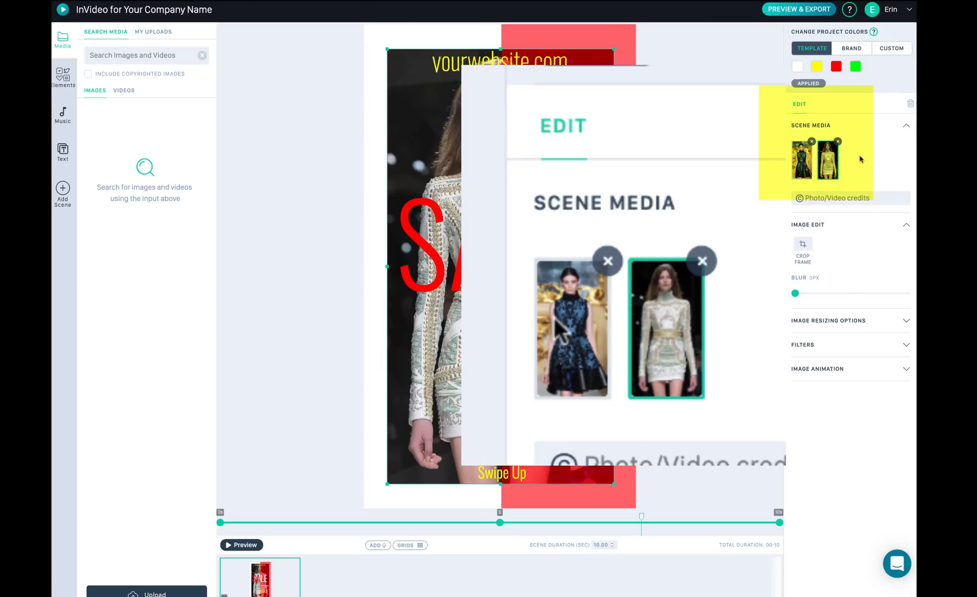
pyautogui.moveTo(839, 142)
pyautogui.write('smile')
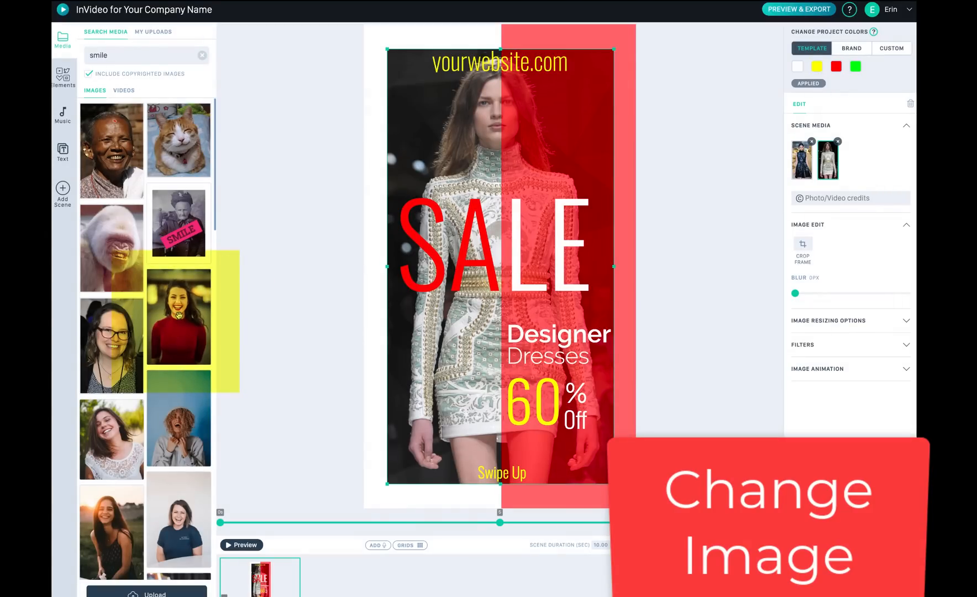
# Step: Swap the model photo for the smiling woman in red from the 'smile' search
pyautogui.click(177, 317)
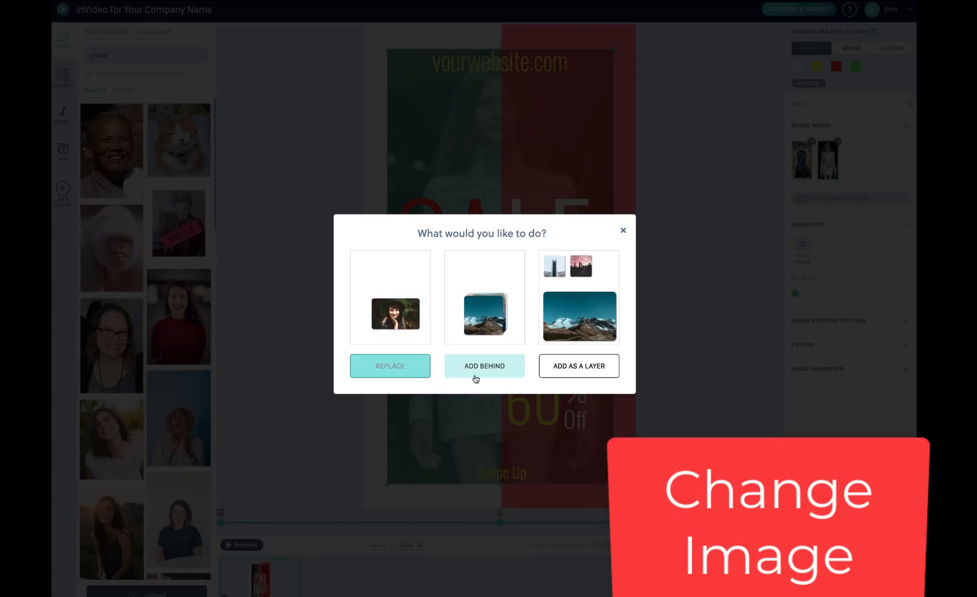
pyautogui.click(578, 365)
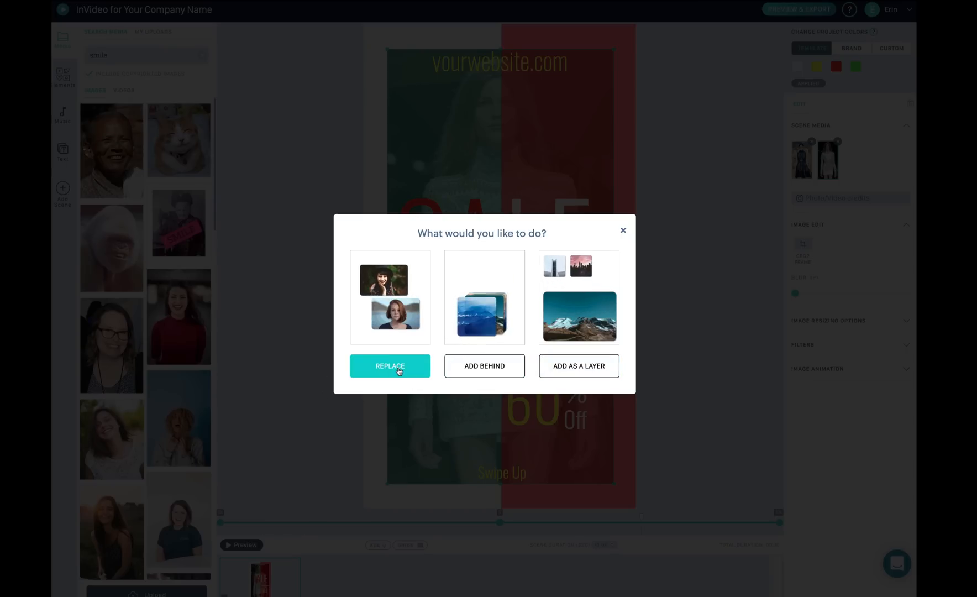
pyautogui.click(390, 365)
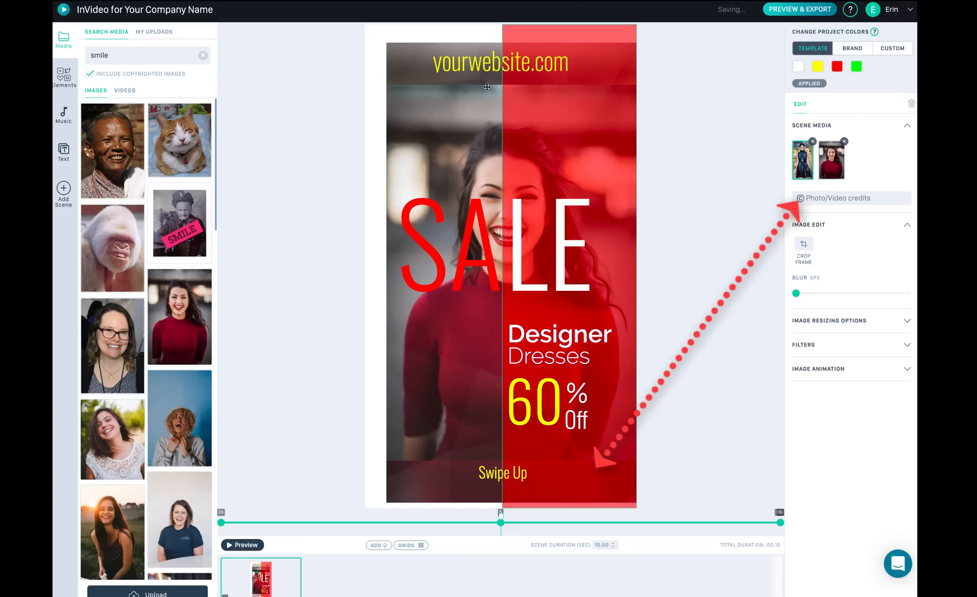
# Step: Set the website line to iARTidea.com in Titillium Web Semibold, size 40, and preview
pyautogui.click(500, 61)
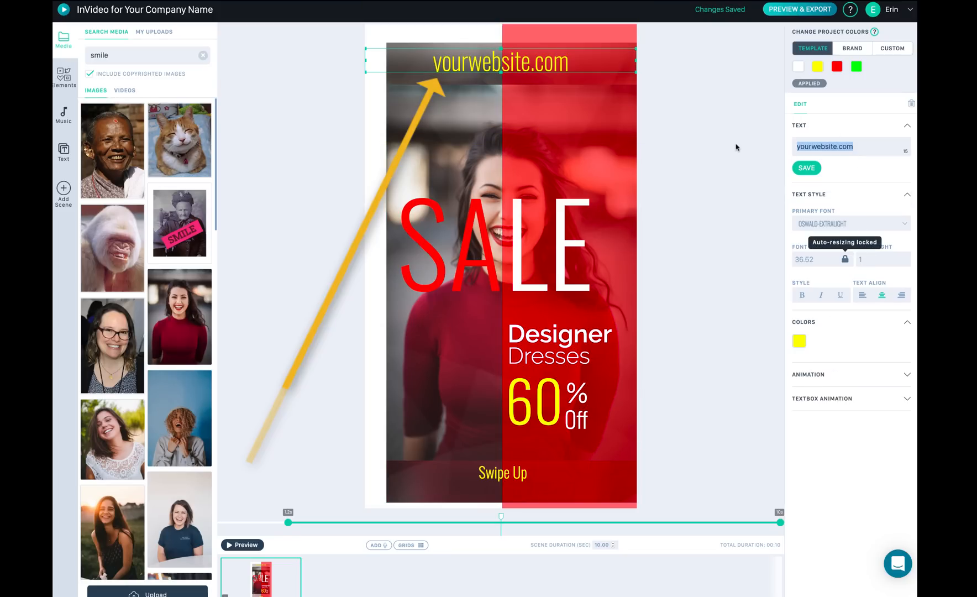
pyautogui.write('iARTidea.com')
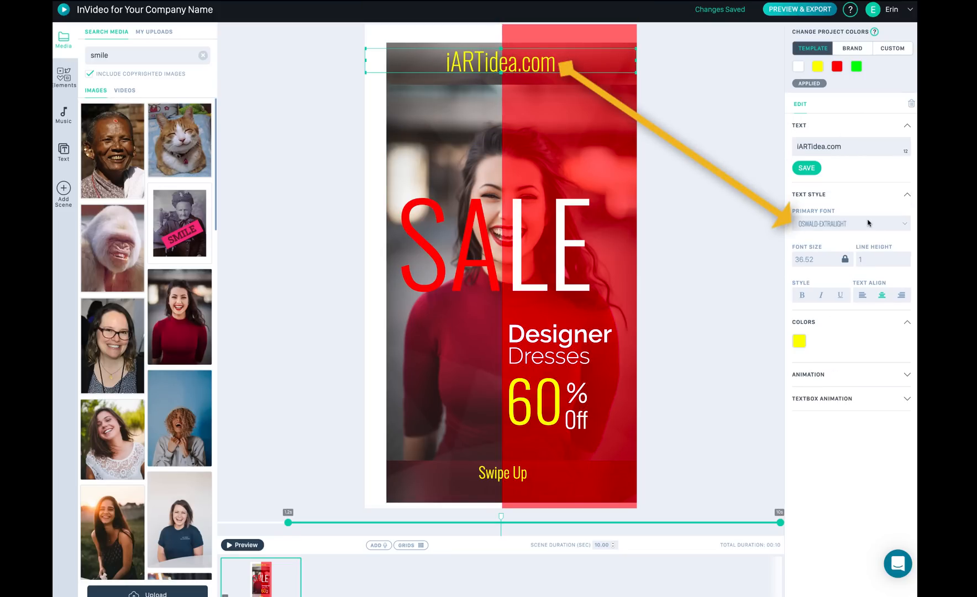
pyautogui.click(851, 223)
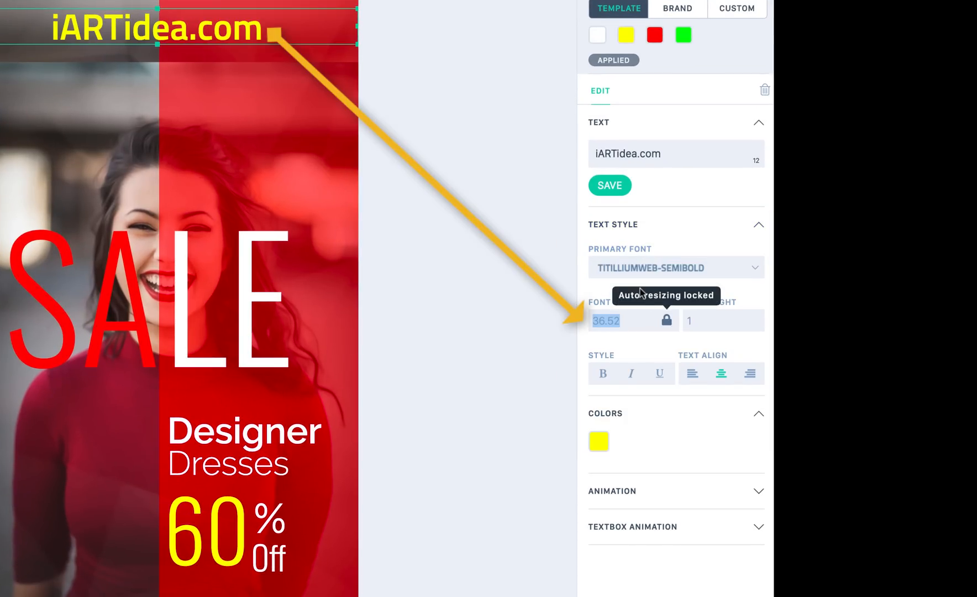
pyautogui.write('40')
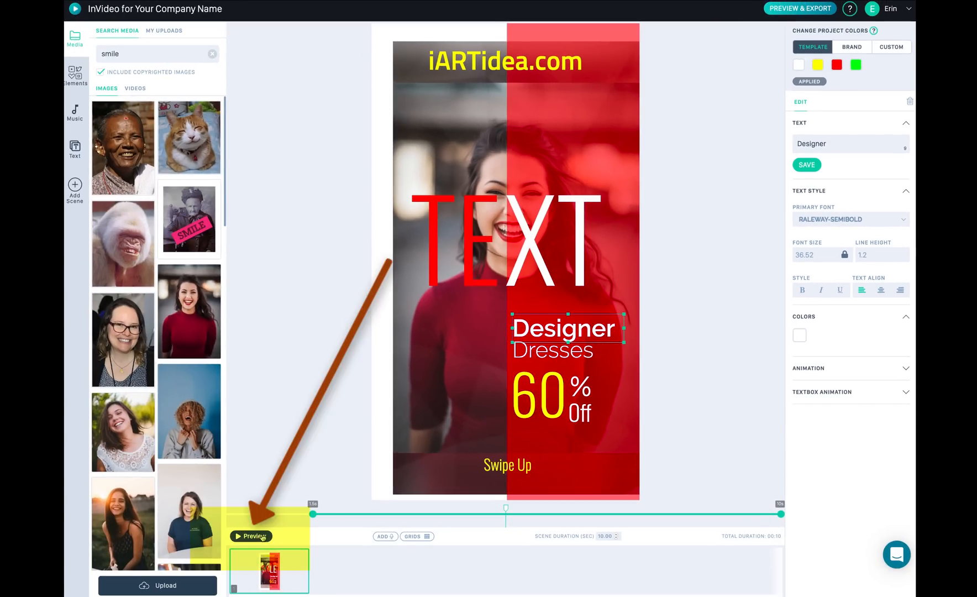
pyautogui.click(250, 536)
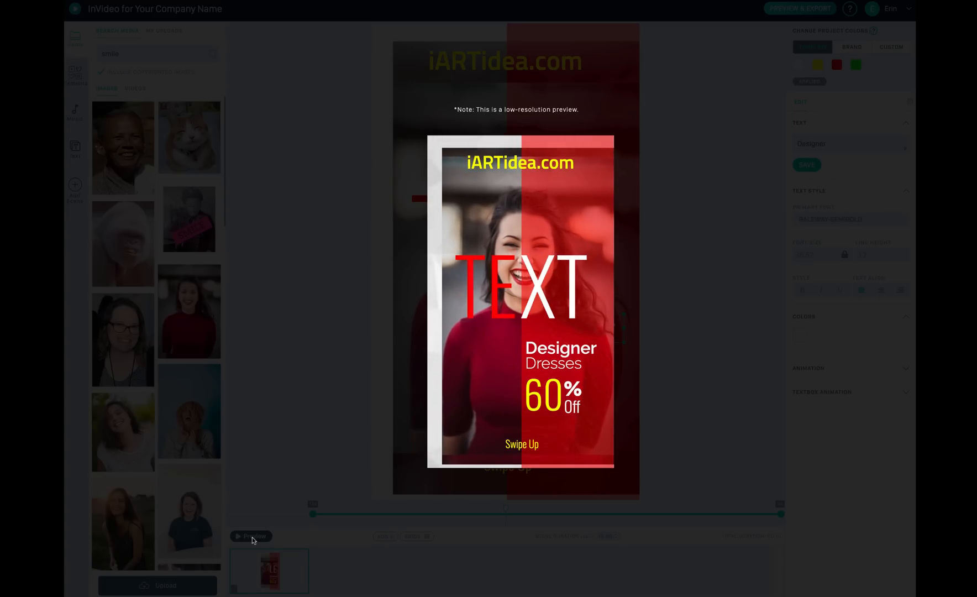
# Step: Close the preview and browse the music tracks and text style groups
pyautogui.click(74, 111)
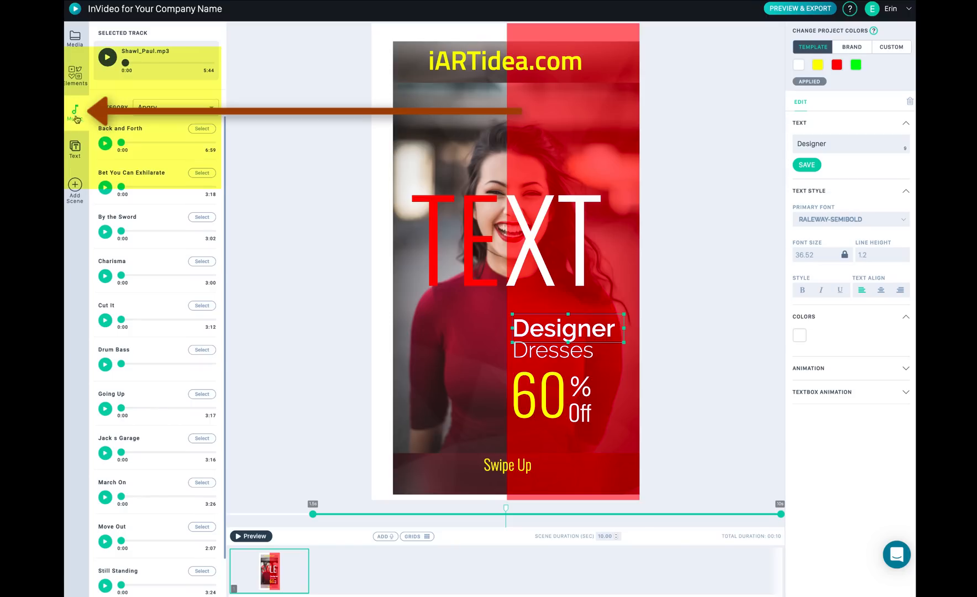
pyautogui.click(201, 128)
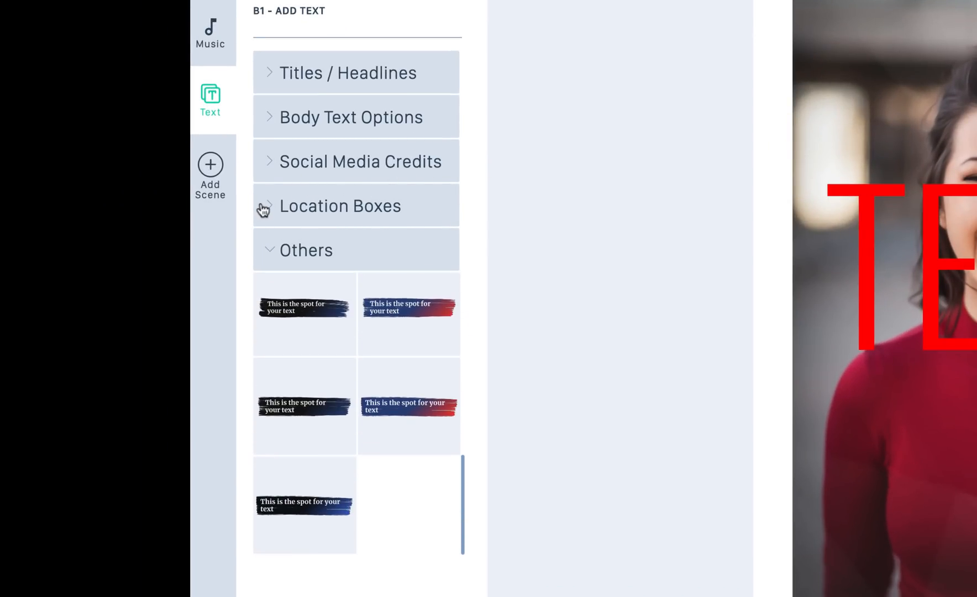
pyautogui.click(339, 206)
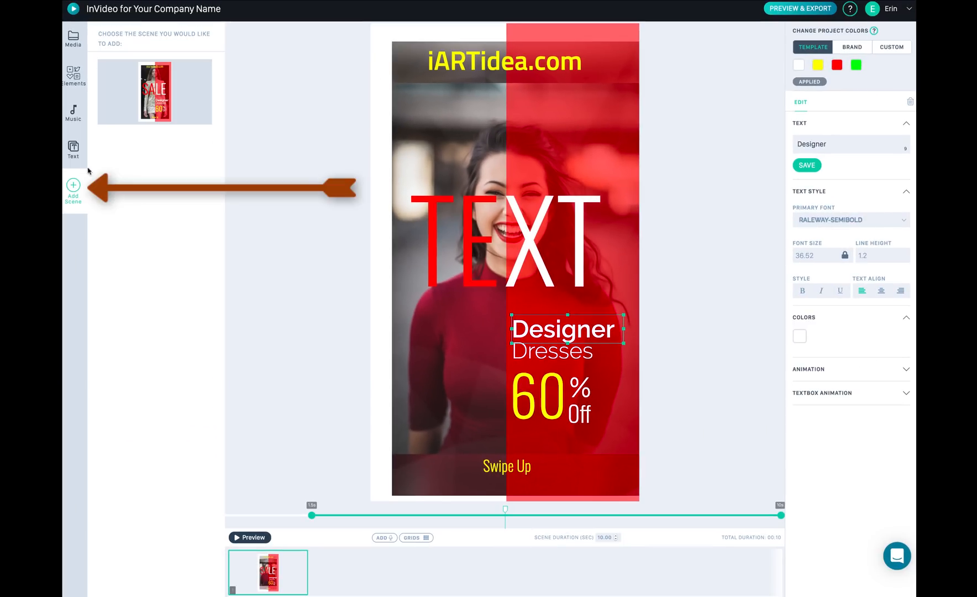
# Step: Add a Couture sale scene, duplicate edited scene 1, and review the new scenes
pyautogui.click(73, 191)
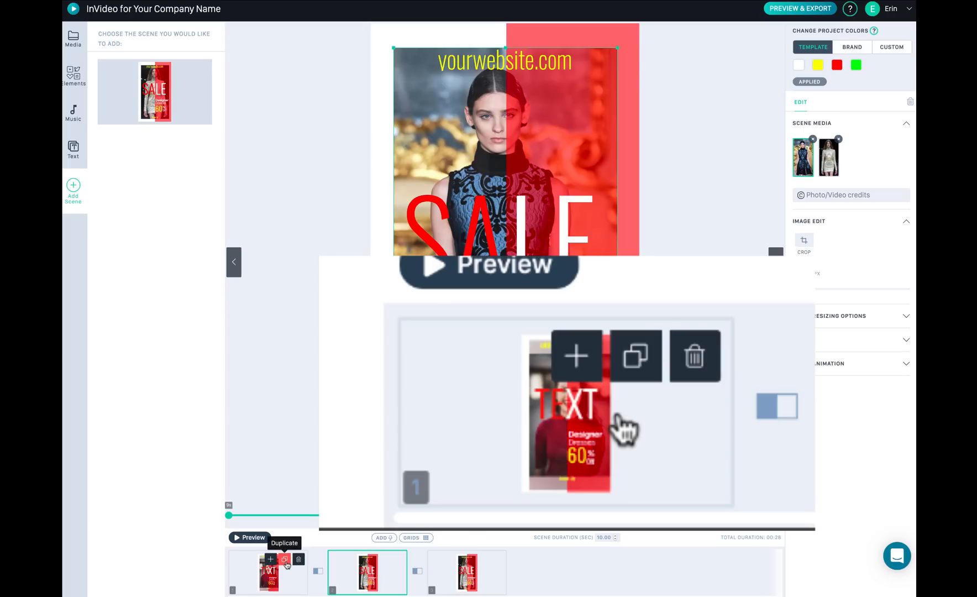
pyautogui.click(634, 356)
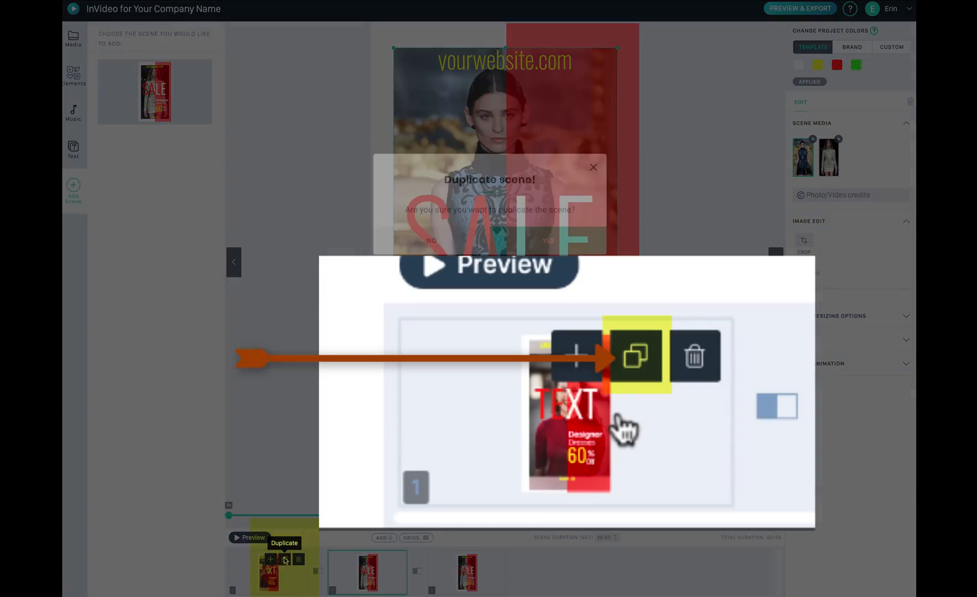
pyautogui.click(547, 240)
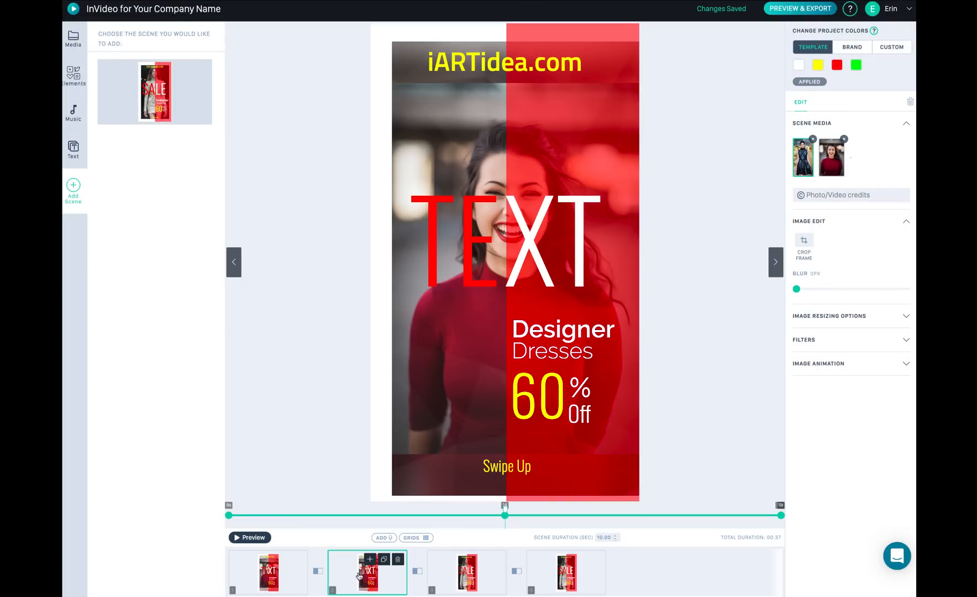
pyautogui.click(461, 229)
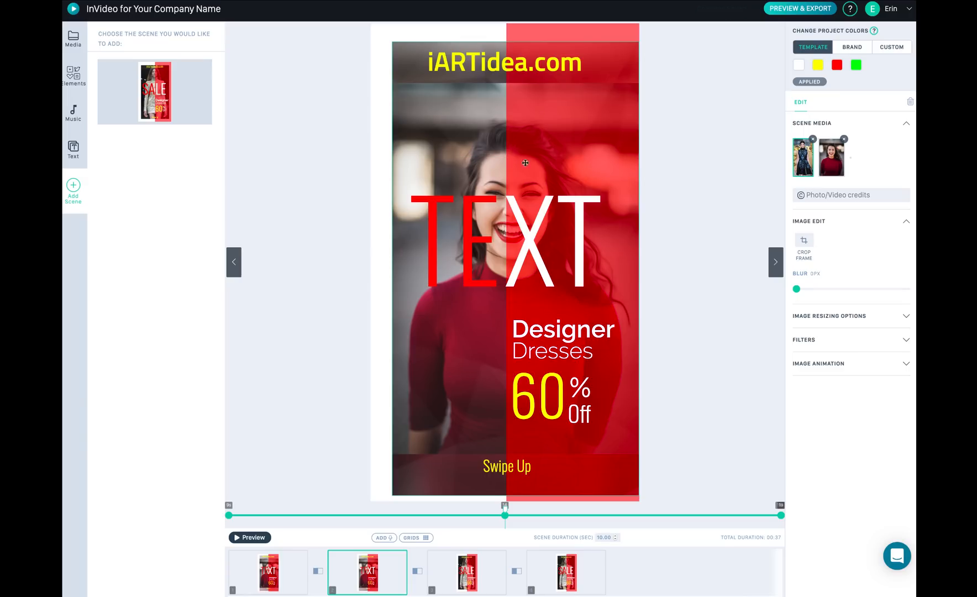
pyautogui.click(466, 572)
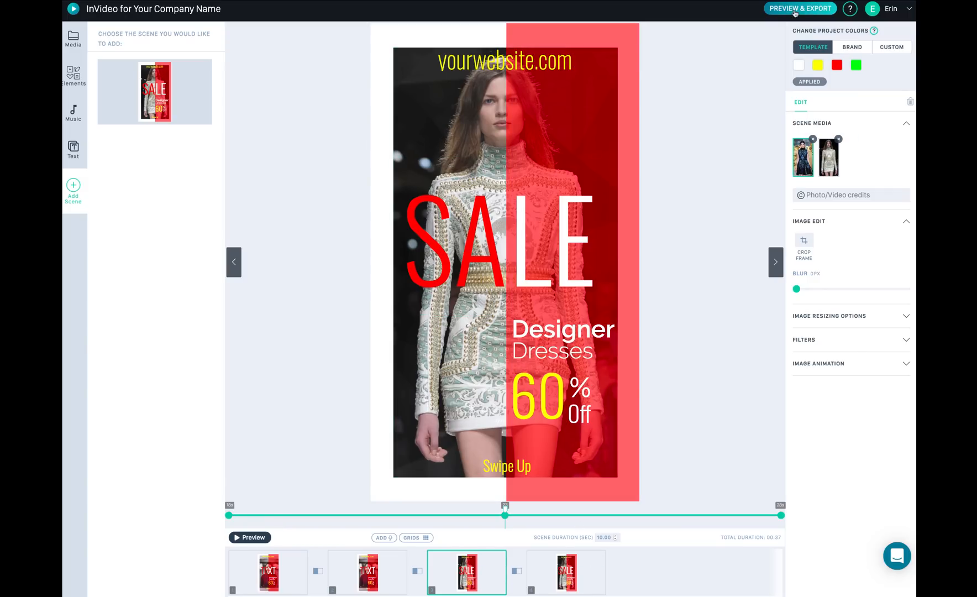
pyautogui.click(800, 9)
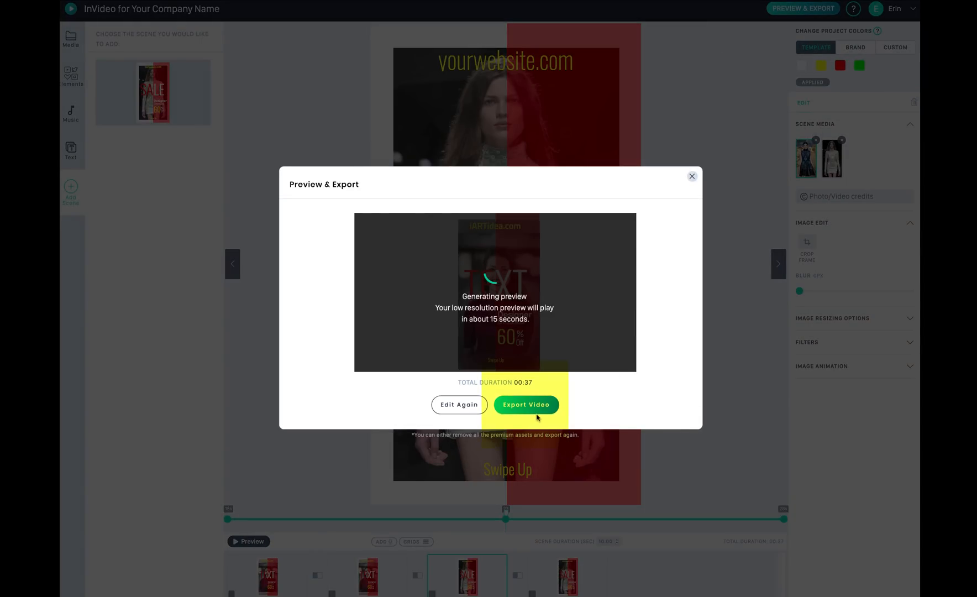
pyautogui.click(691, 176)
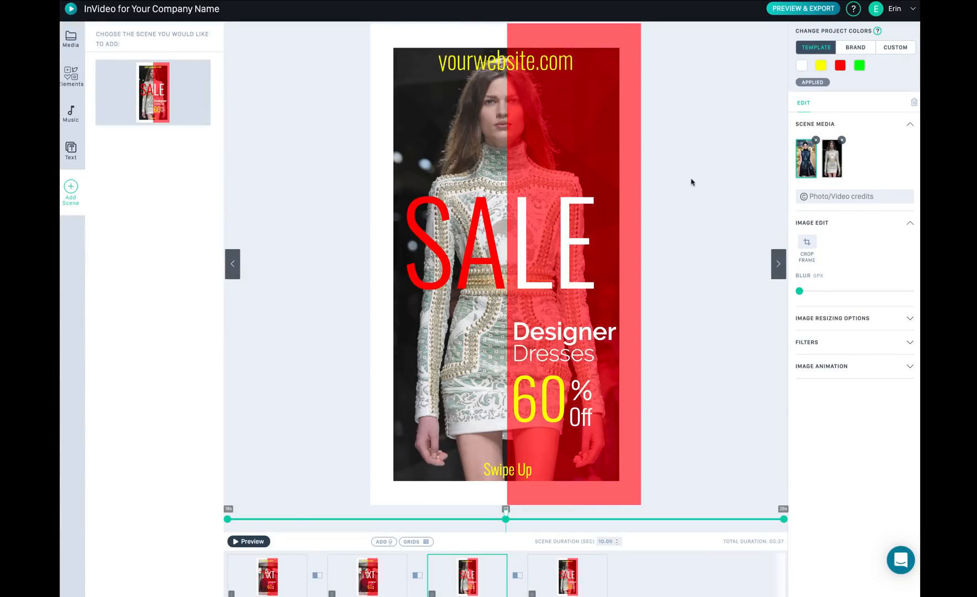